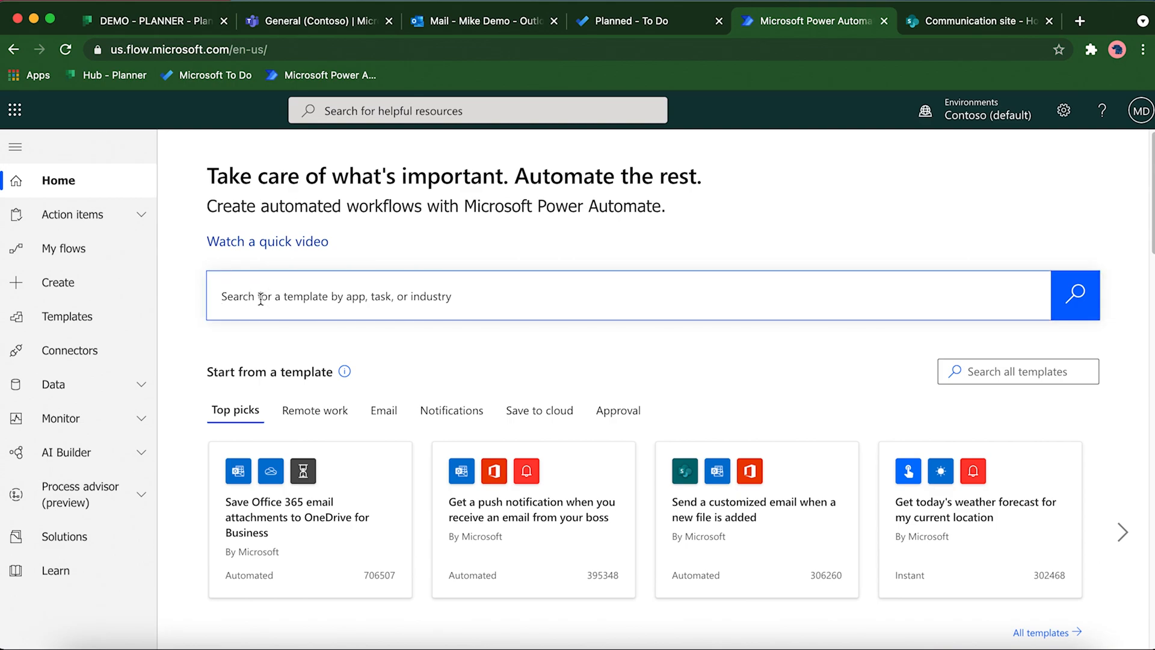
Step: Search templates for 'post a daily message to Microsoft' and open the Planner tasks due tomorrow template
text(post a daily)
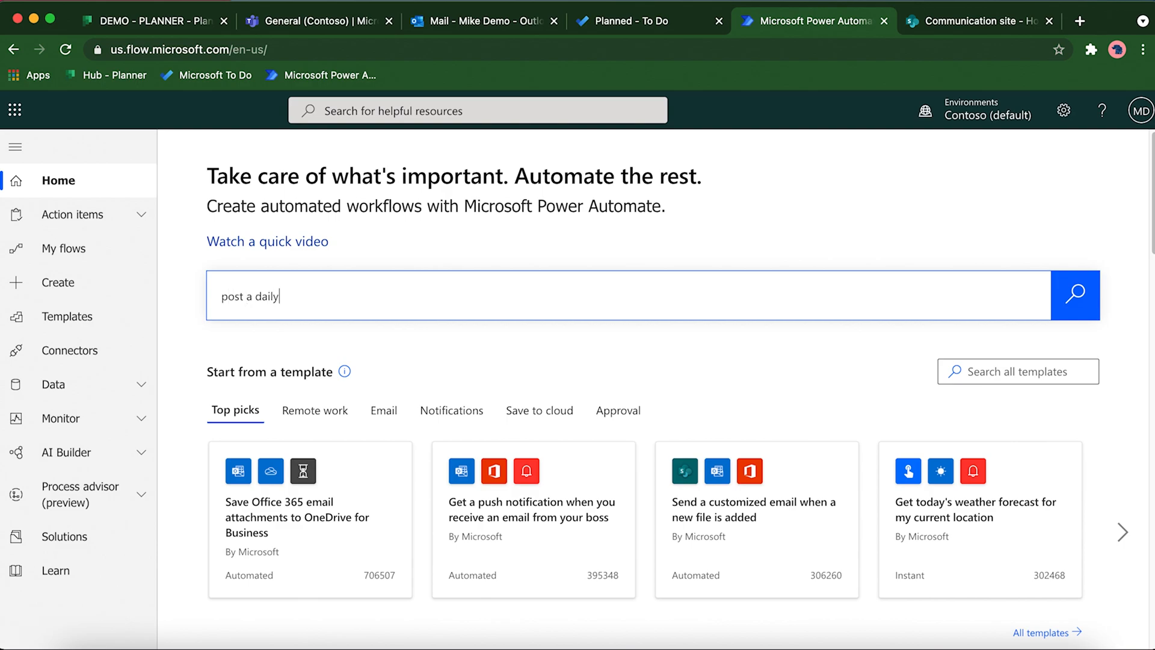
text(mes)
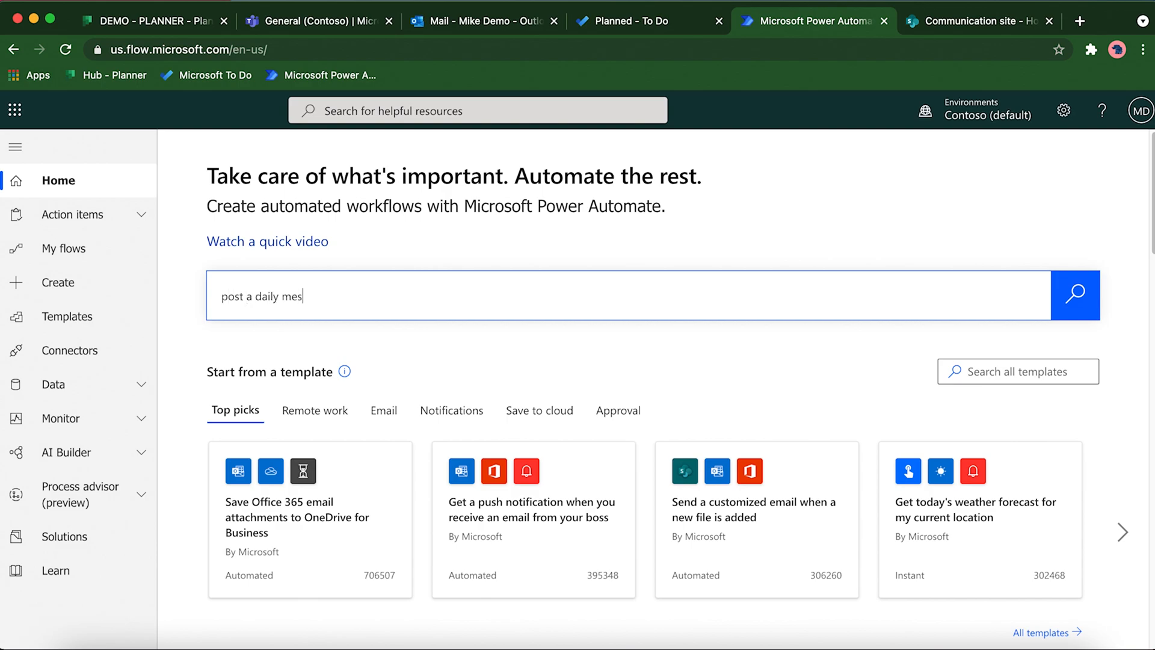
text(sage to)
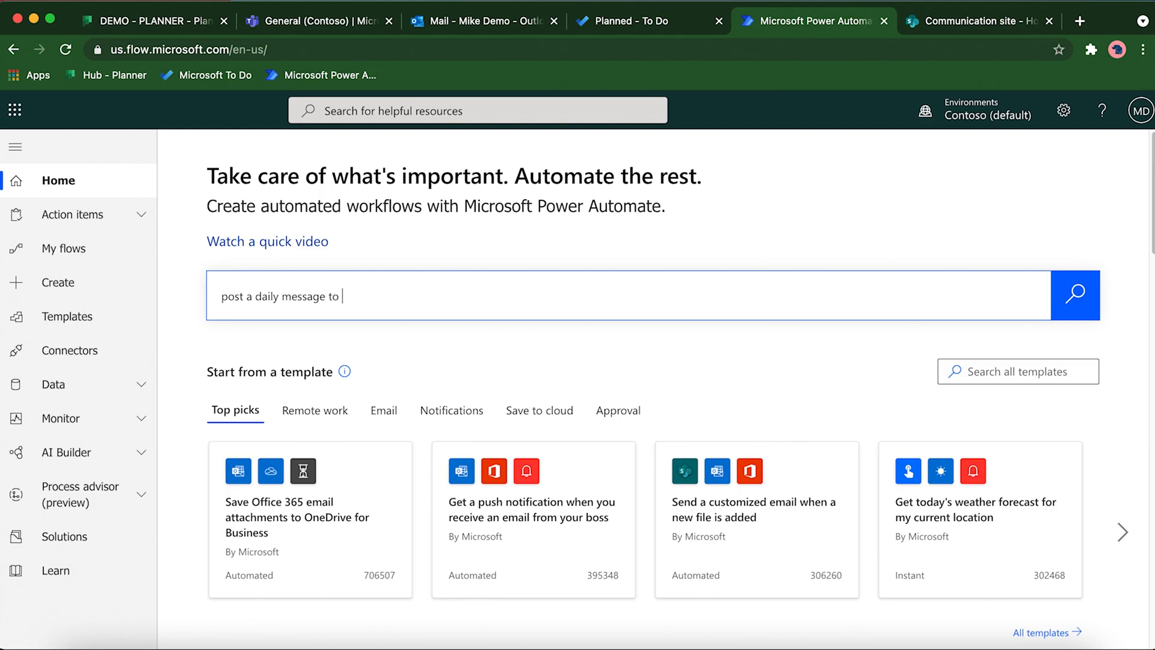
text(Microsoft)
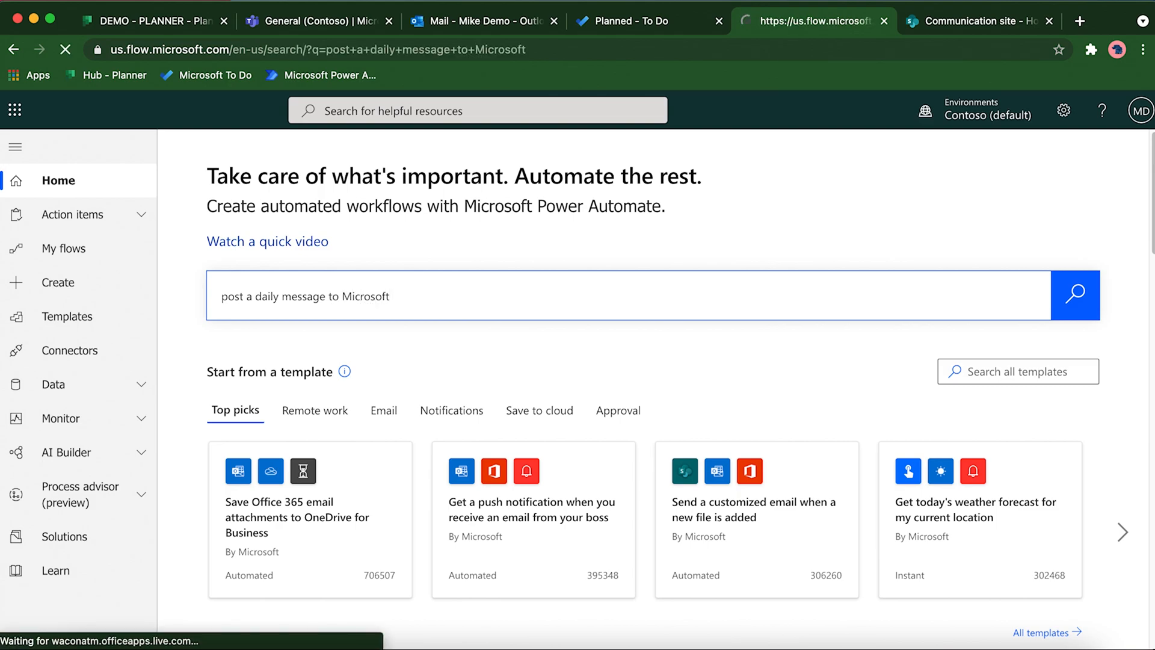
click(1075, 296)
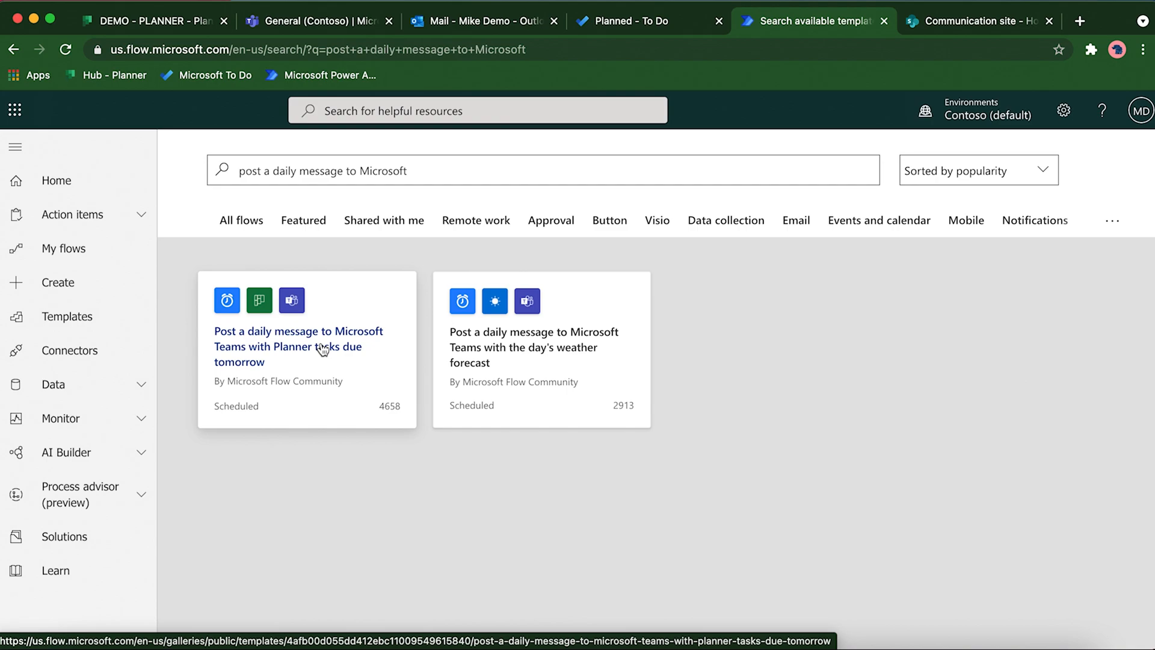
click(321, 347)
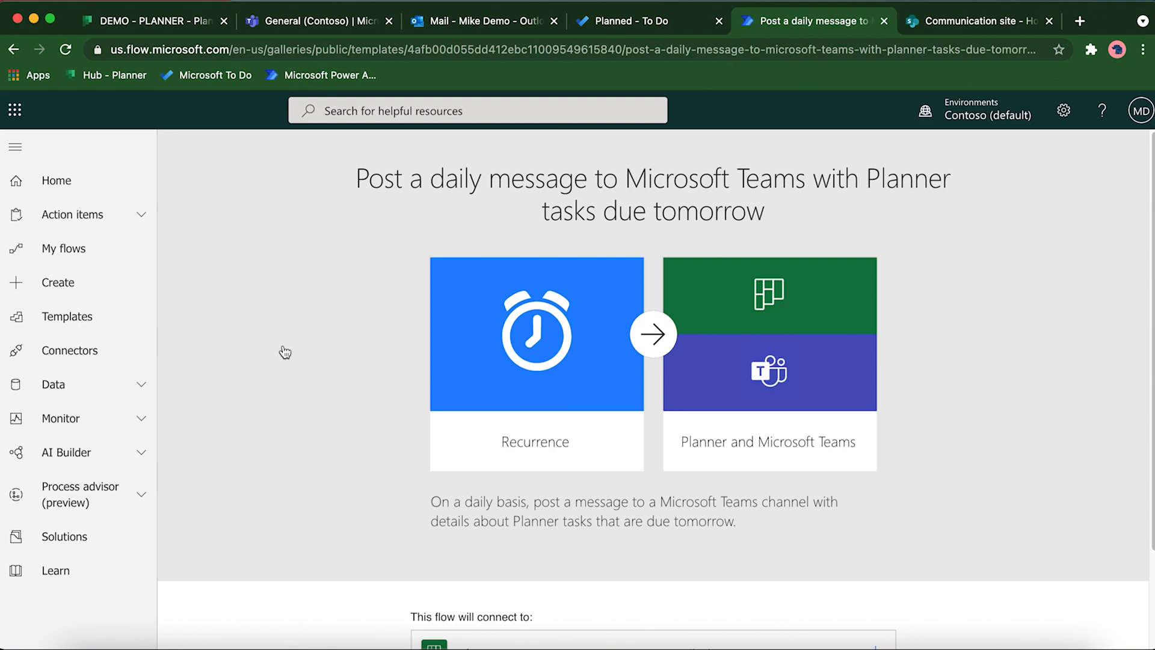
scroll(down, 3)
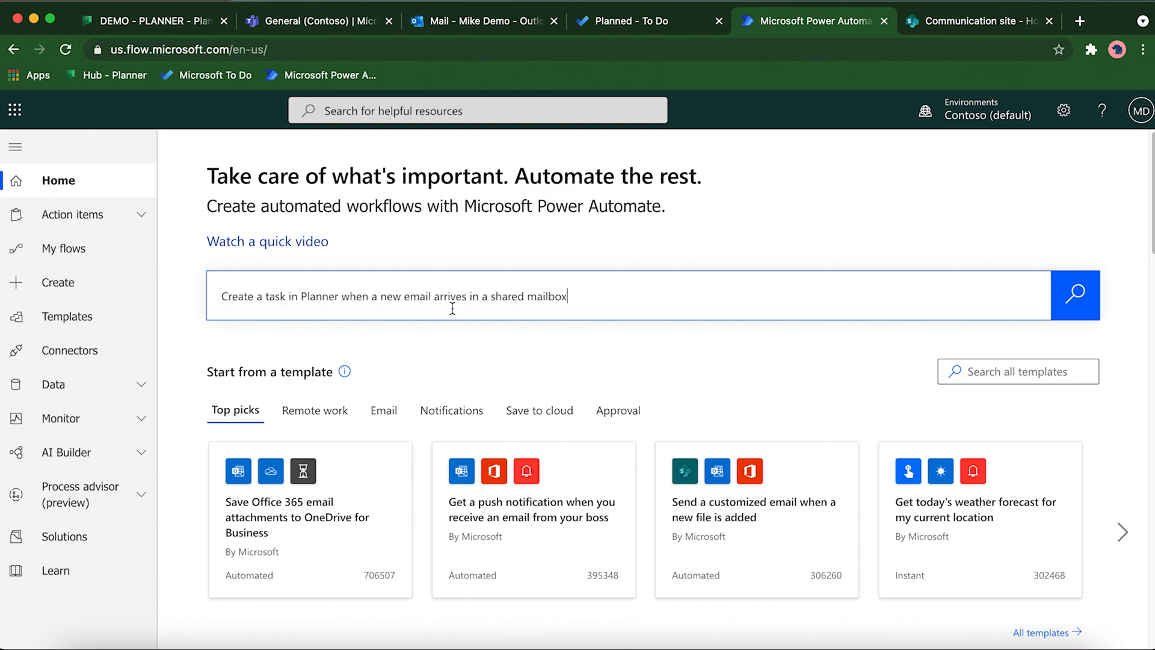
mouse_move(1042, 314)
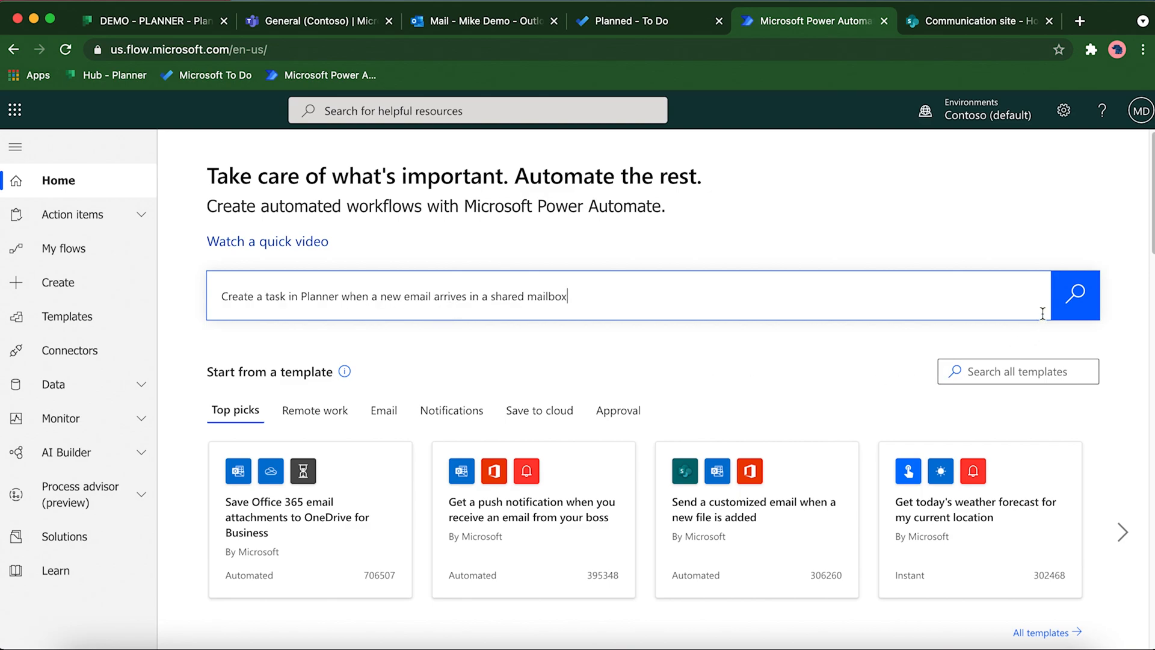
Step: Search for the shared-mailbox Planner task template and open the first result
click(1076, 295)
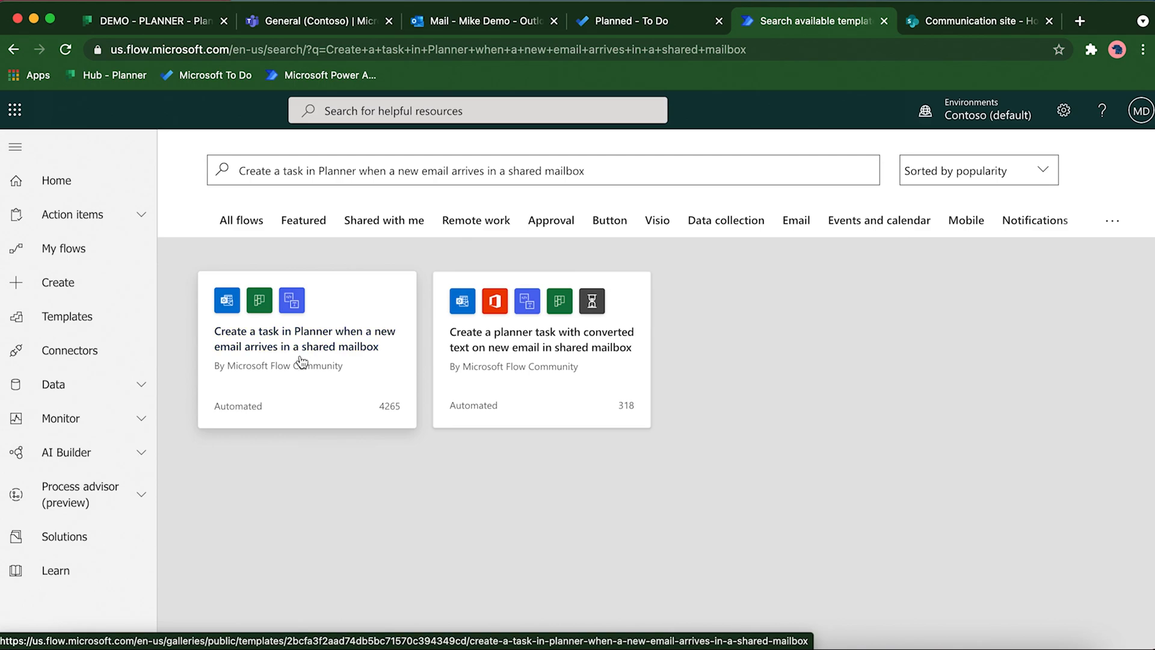
click(296, 340)
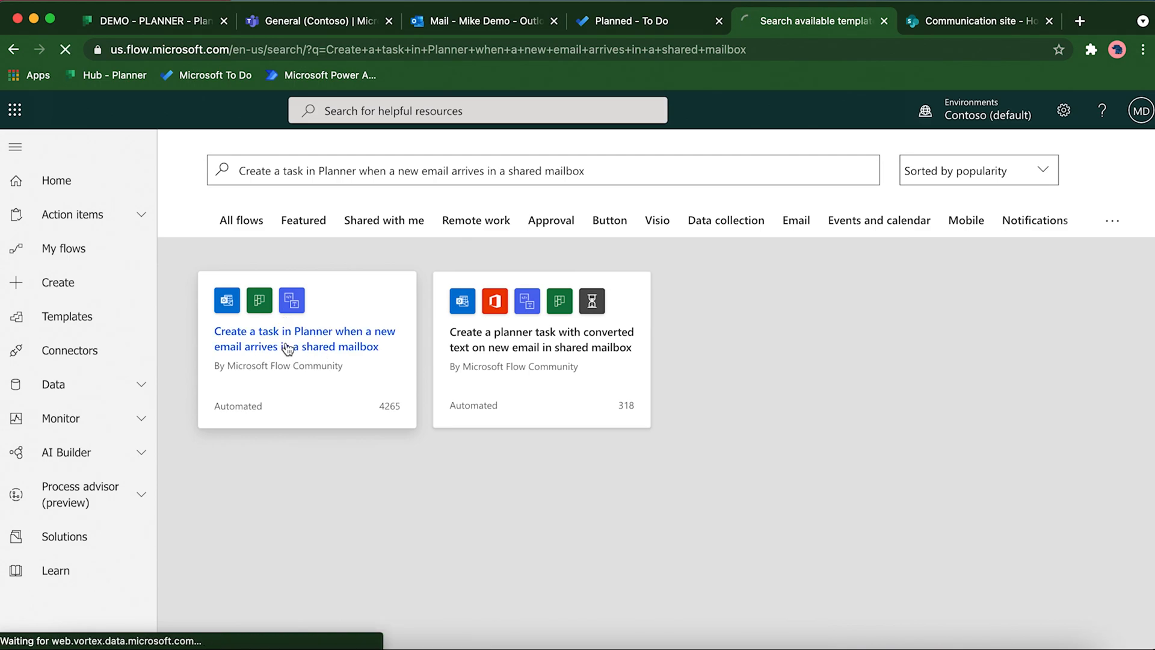
click(296, 339)
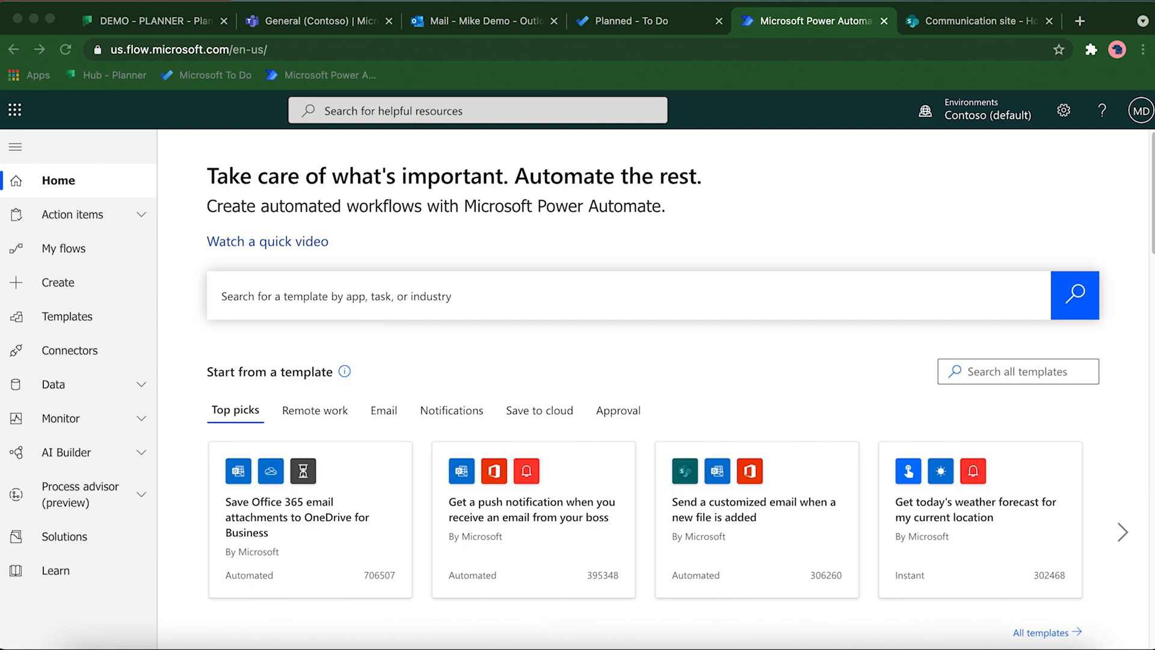
Step: Switch to the Demo - People Managers list and start the Create Column form from the LIST ribbon
click(977, 20)
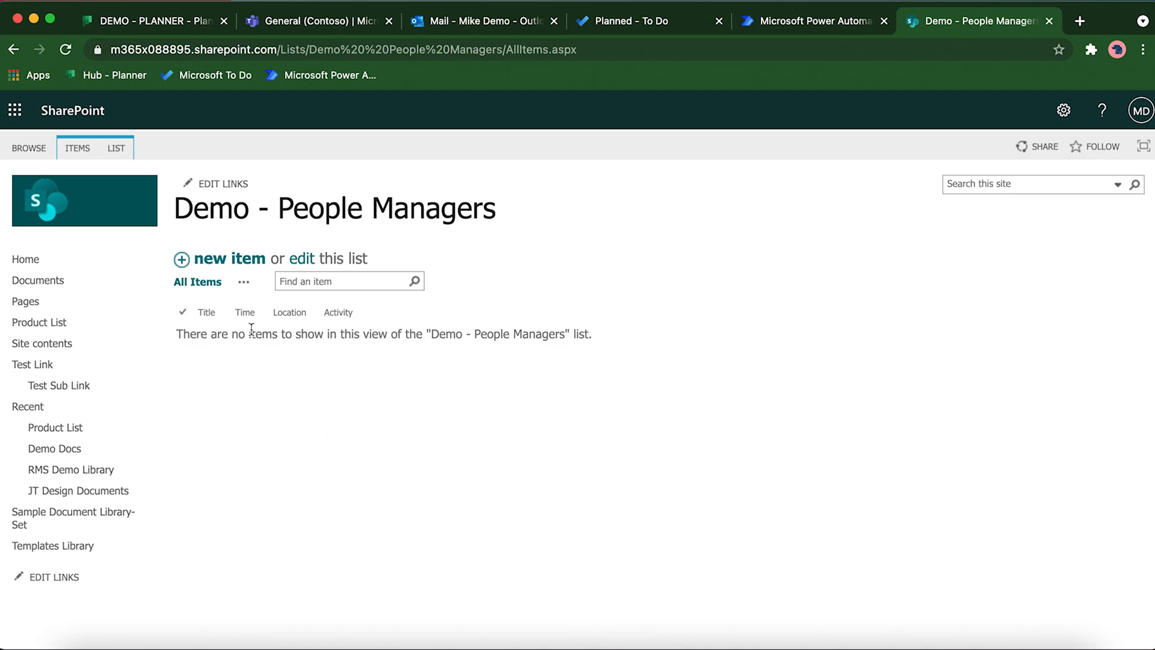
mouse_move(352, 329)
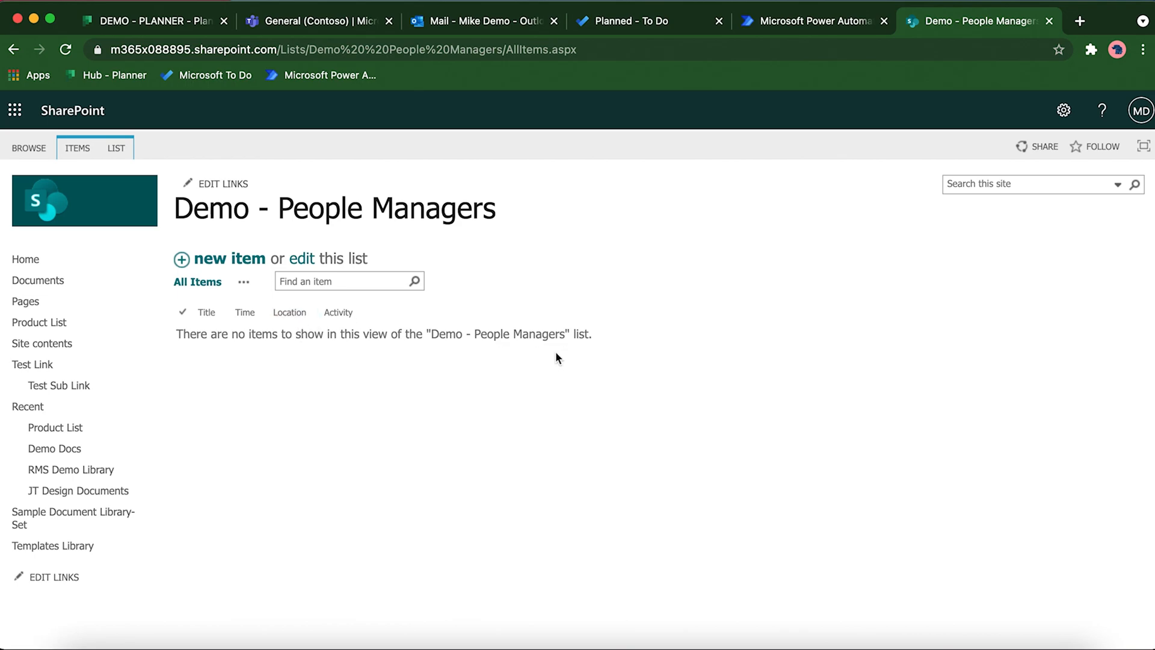
click(116, 148)
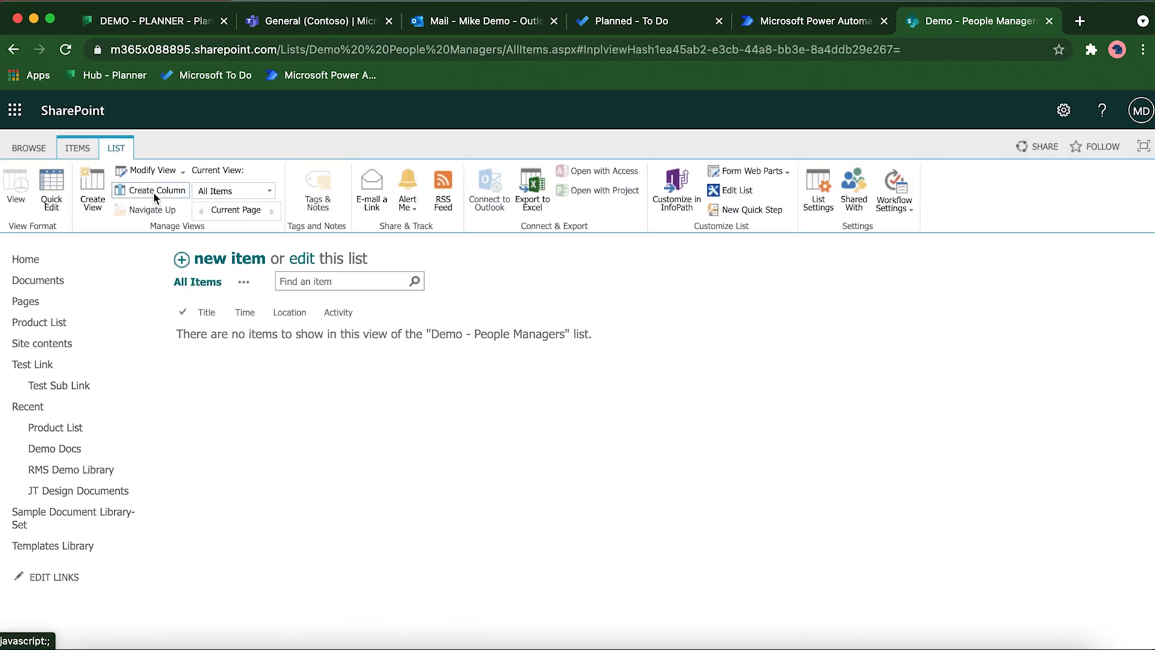
click(155, 190)
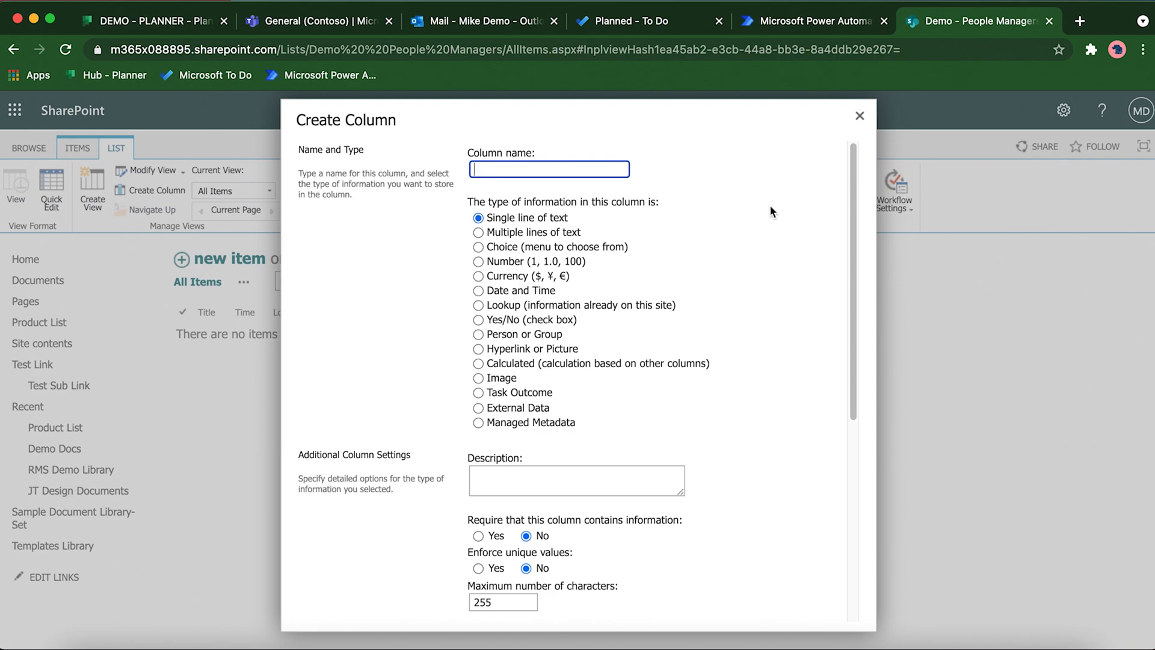
scroll(down, 3)
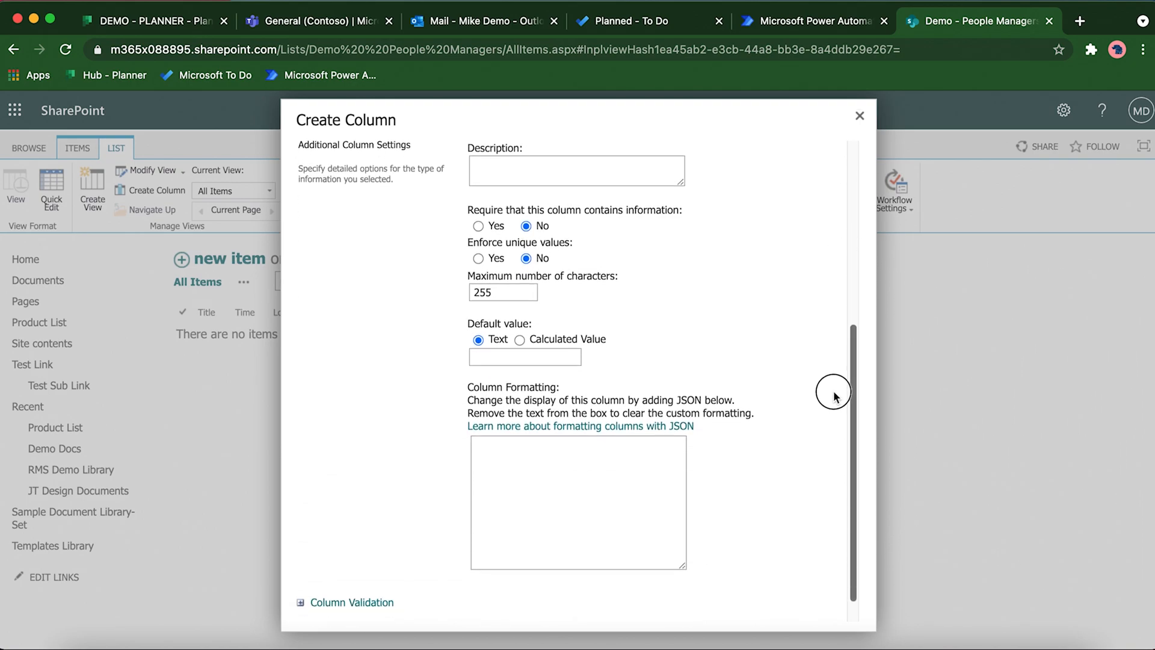
scroll(down, 3)
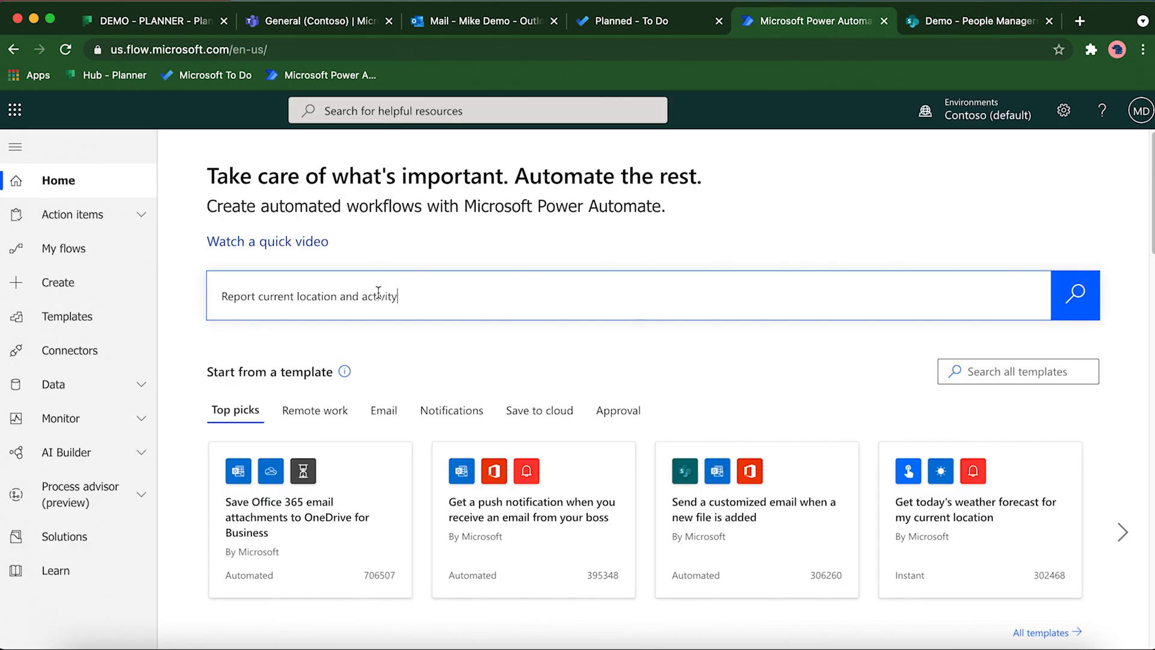
Step: Search templates for 'Report current location and activity', then open that flow from My flows
click(1075, 296)
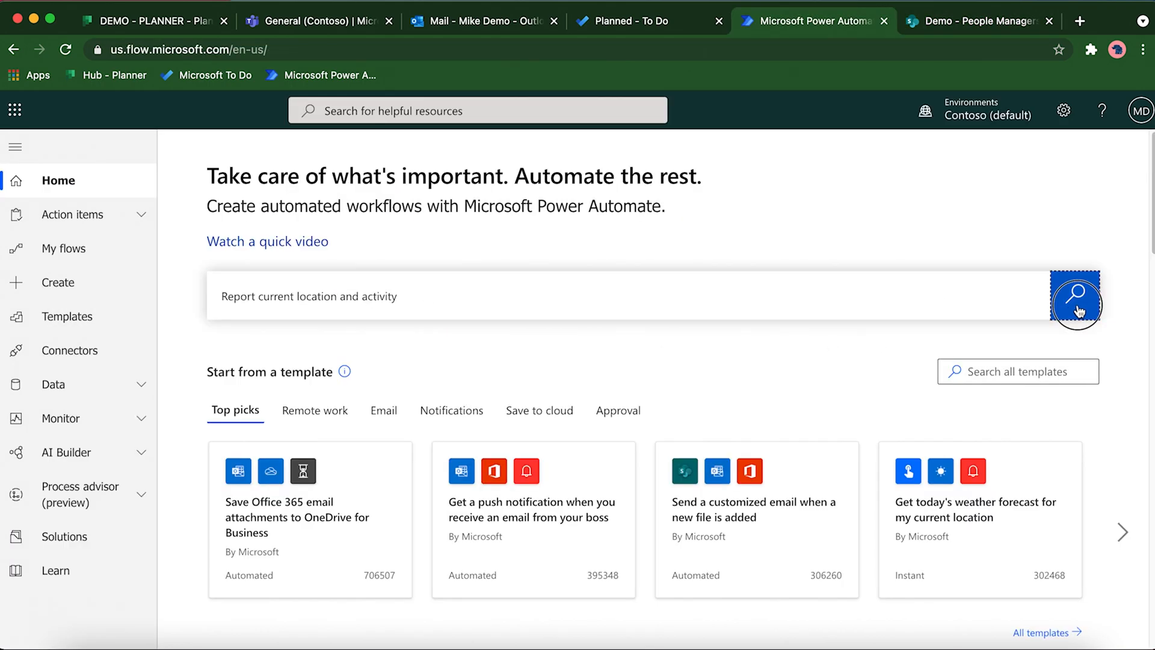
click(1076, 301)
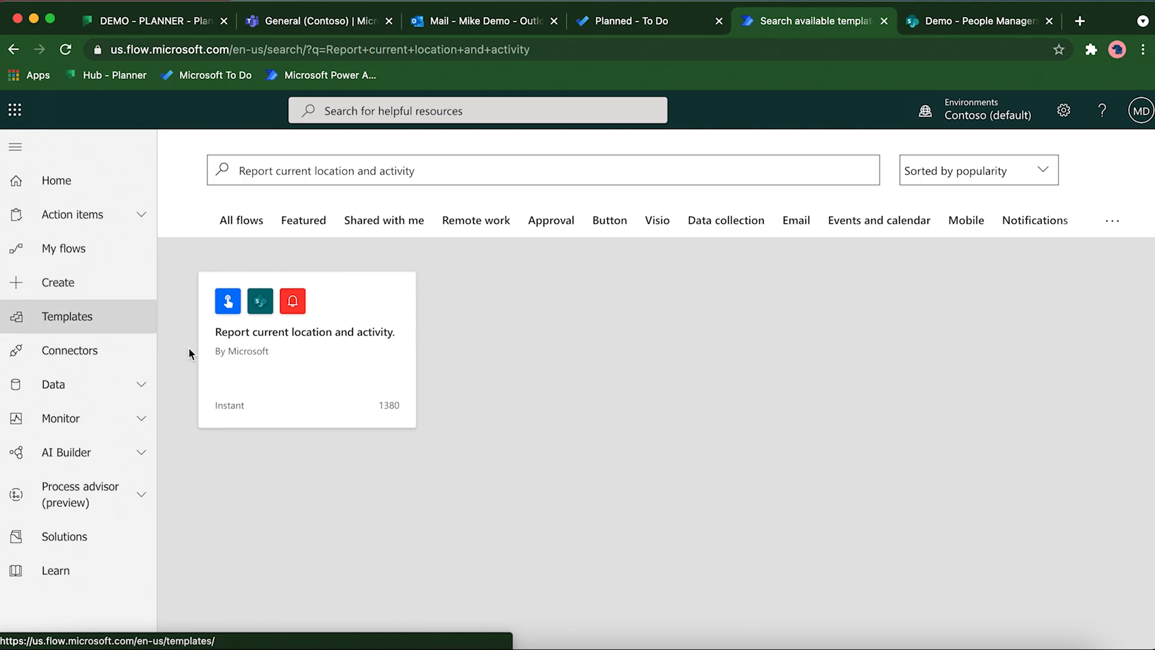
mouse_move(99, 342)
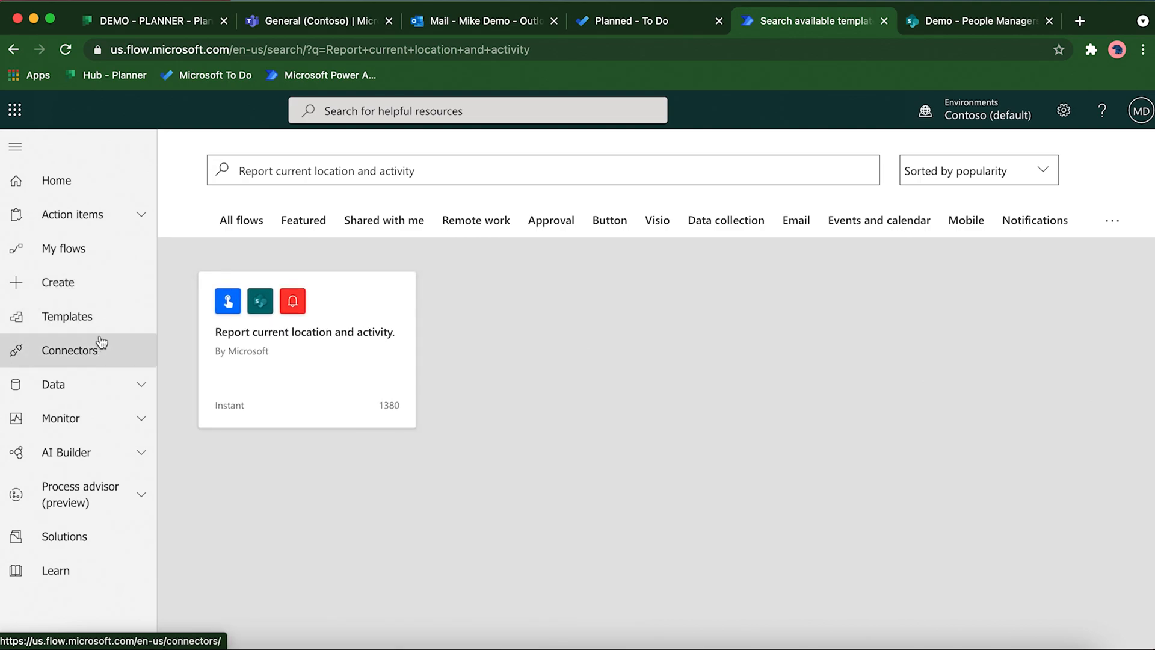
click(63, 248)
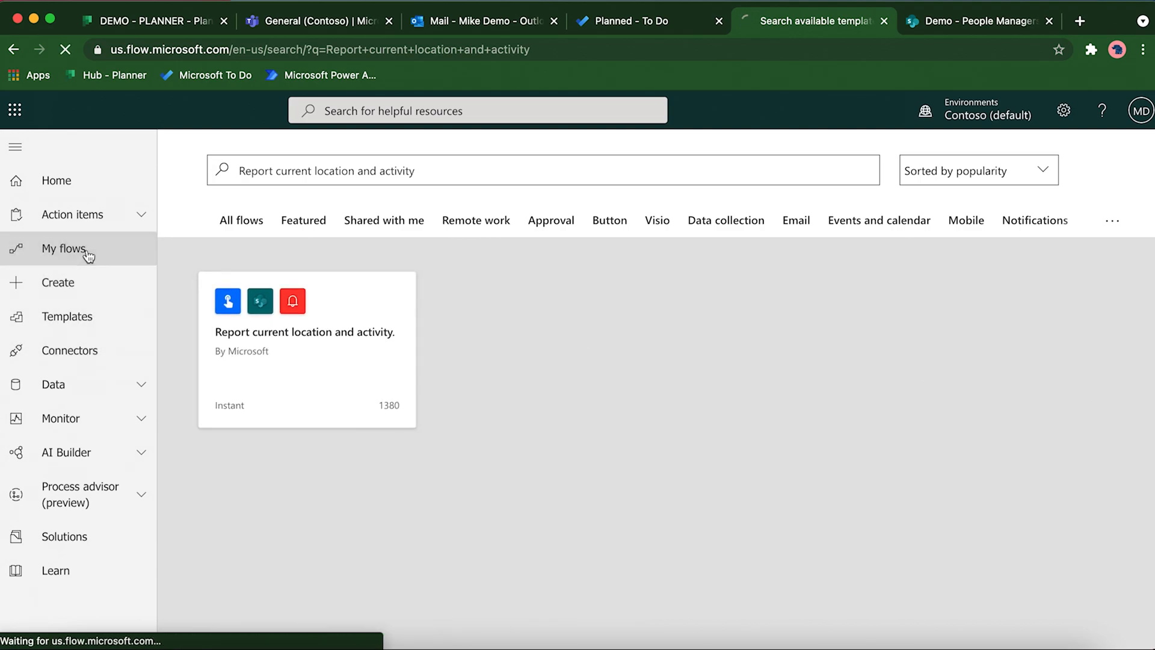
click(62, 247)
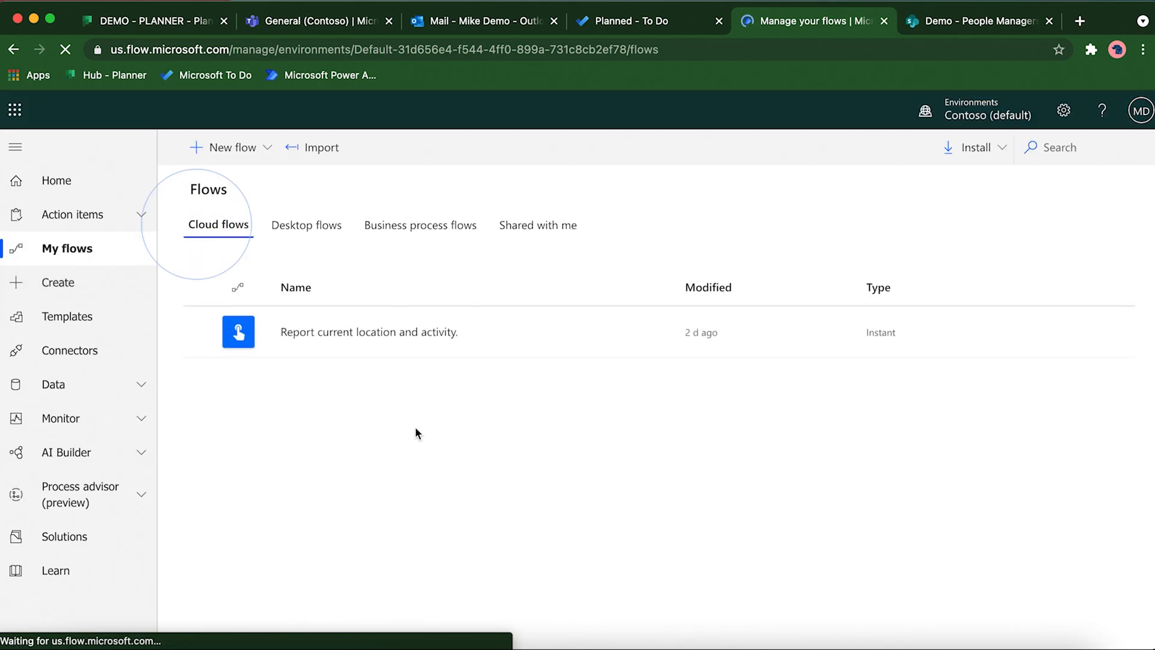
click(368, 332)
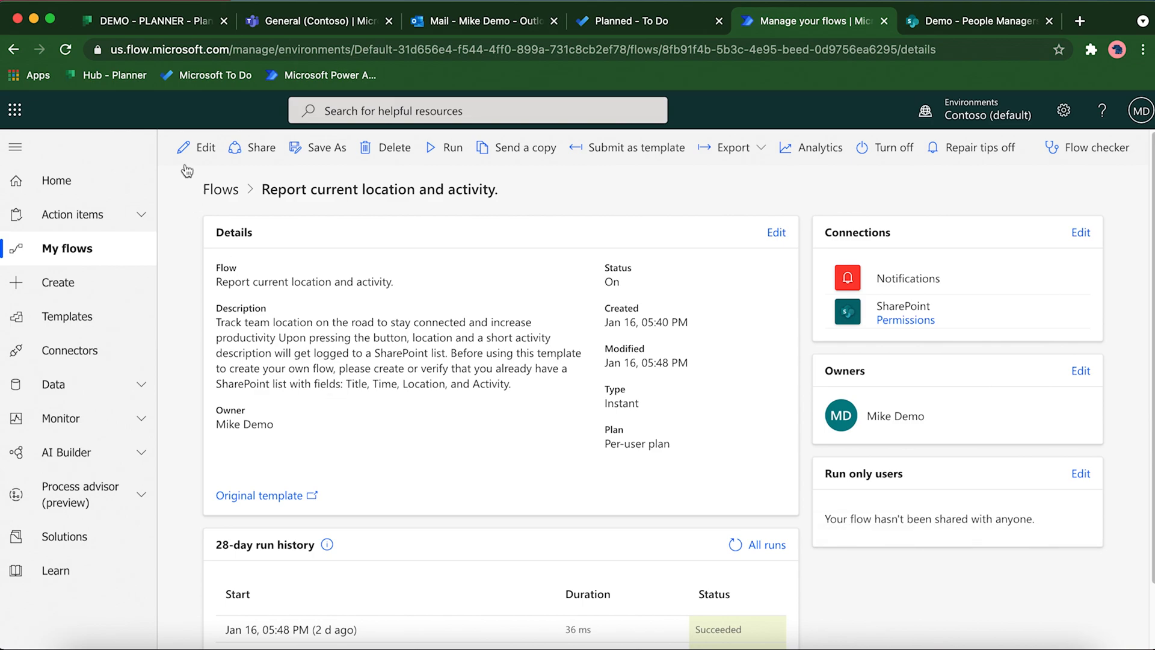
click(206, 147)
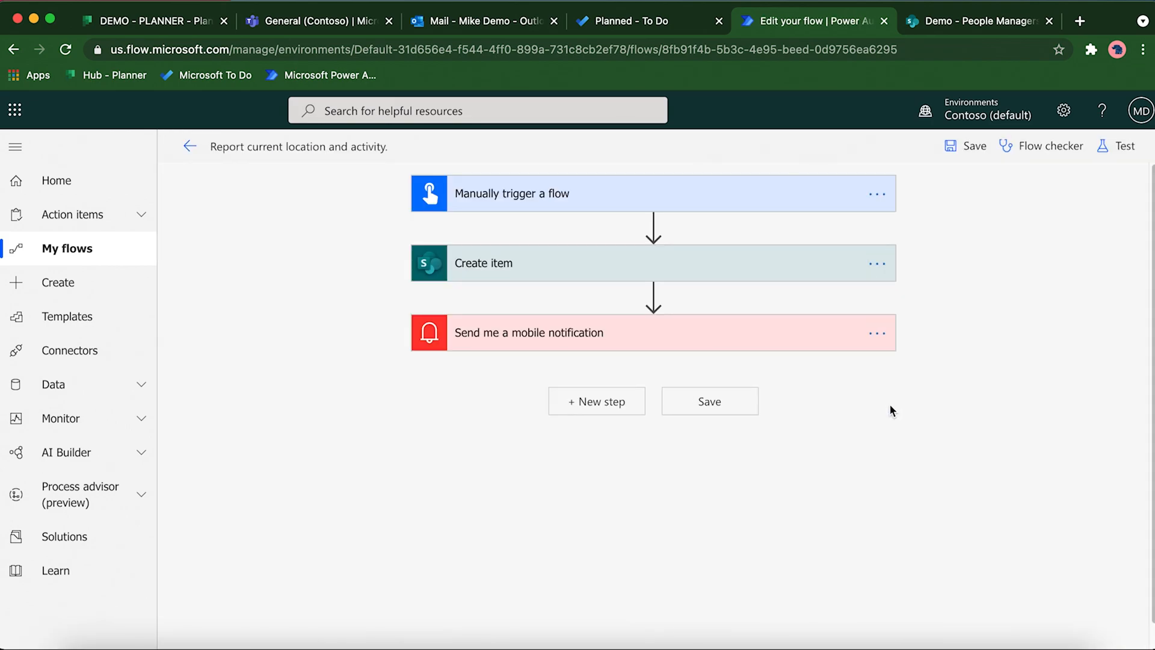
mouse_move(695, 206)
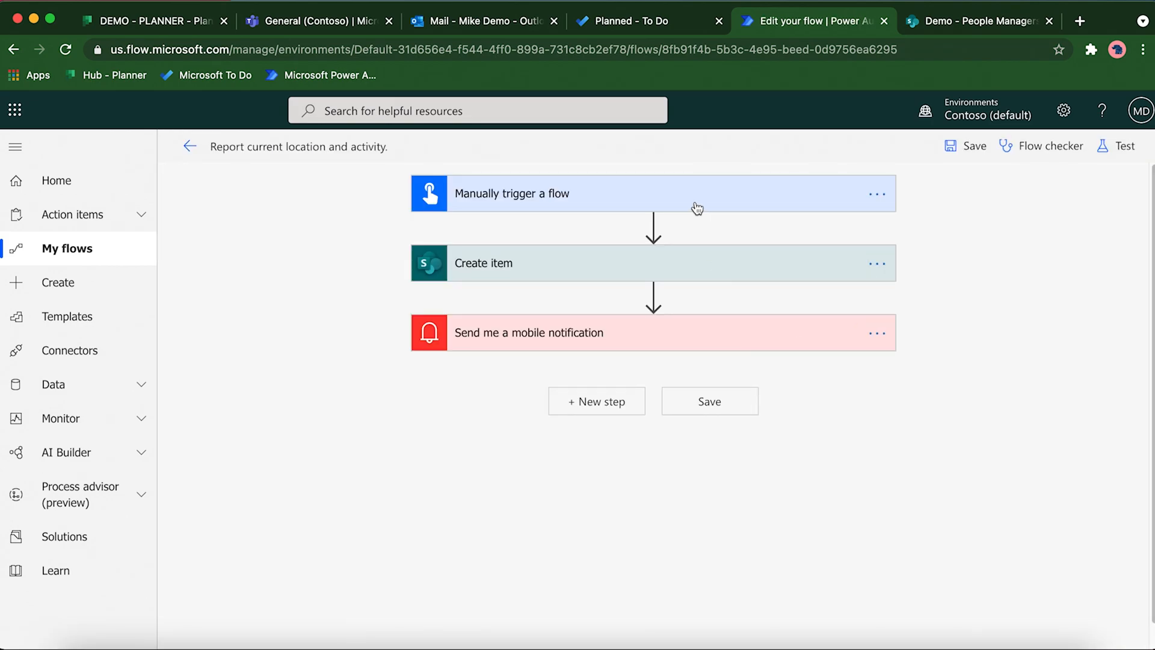
mouse_move(701, 338)
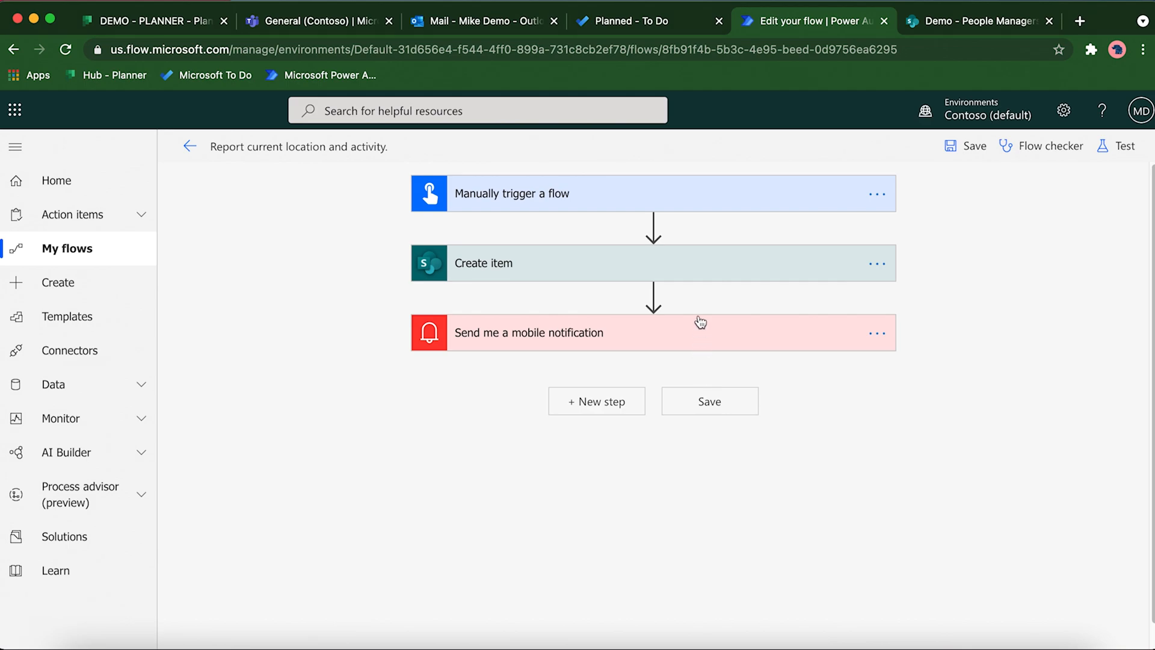
click(513, 192)
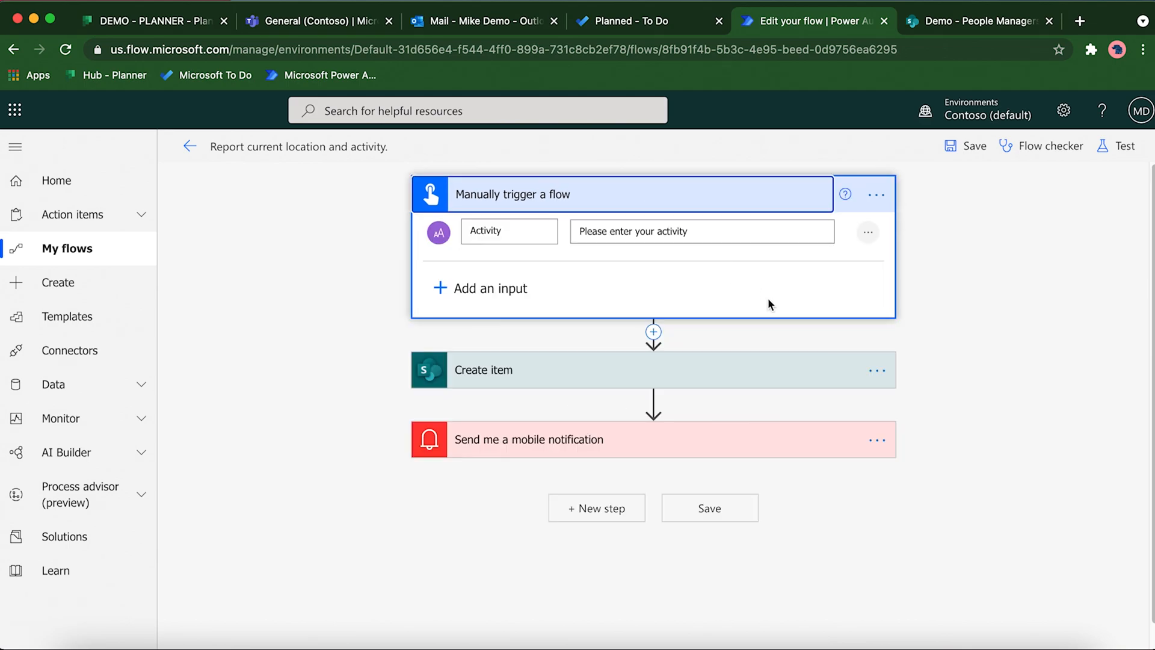
mouse_move(528, 207)
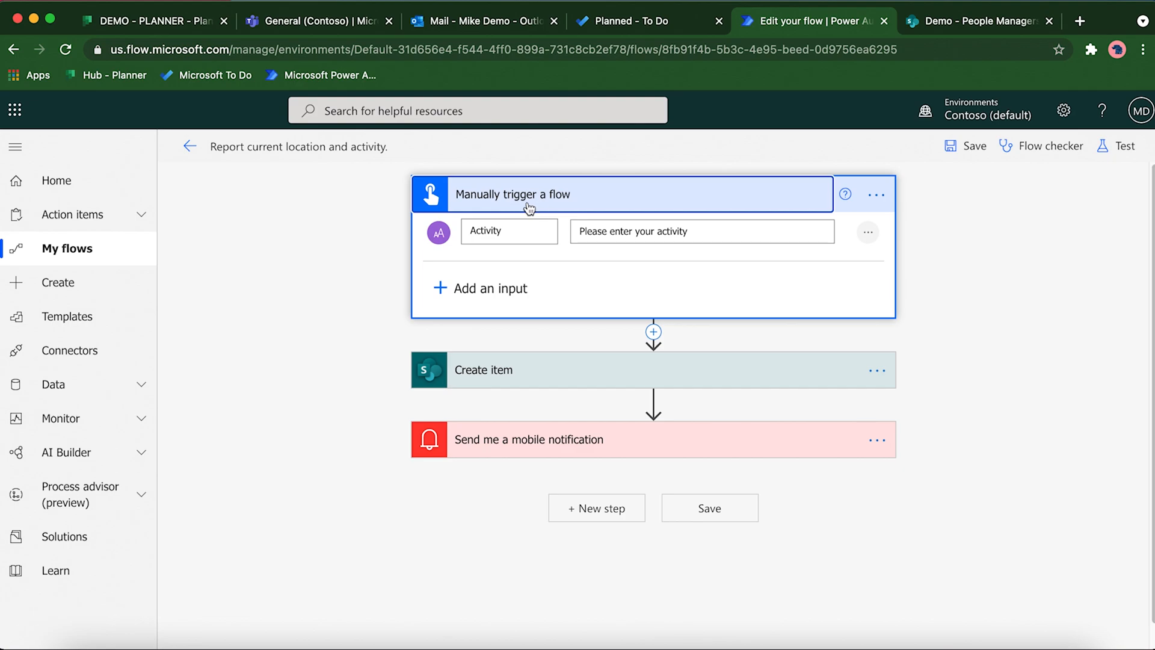
mouse_move(672, 262)
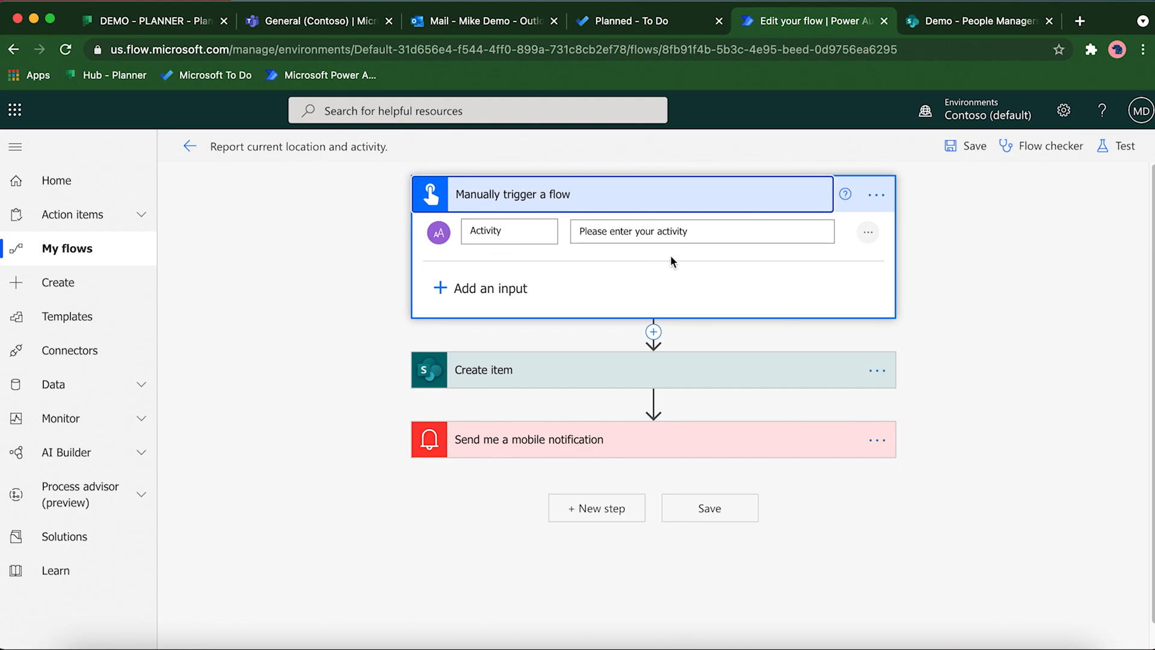
mouse_move(702, 385)
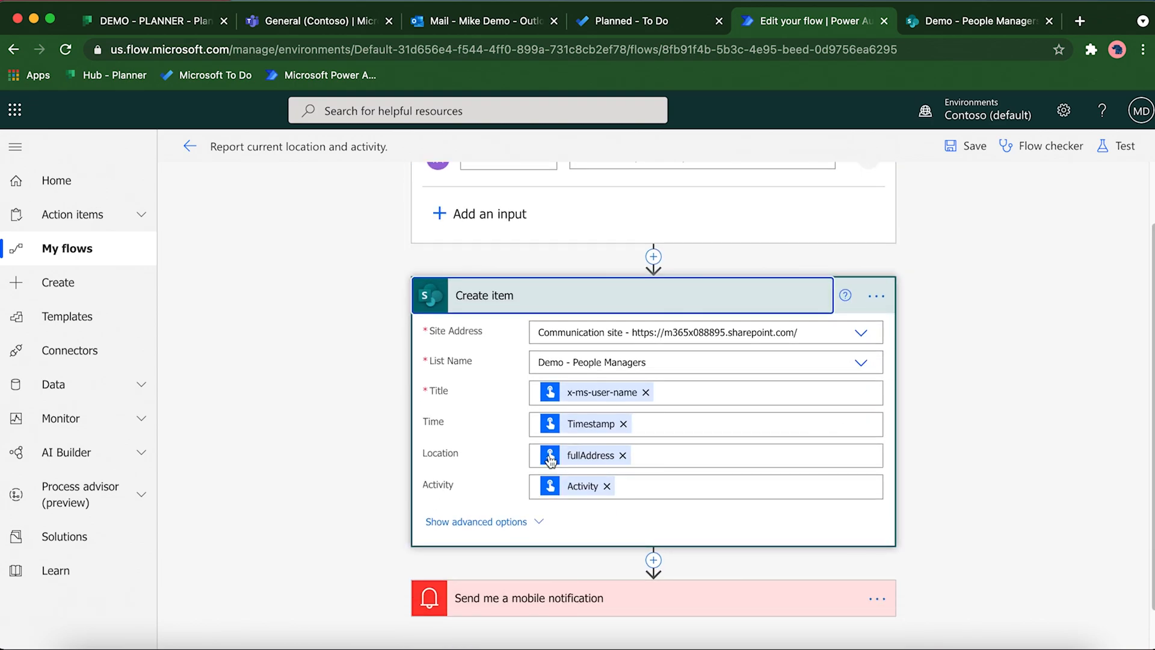
mouse_move(860, 334)
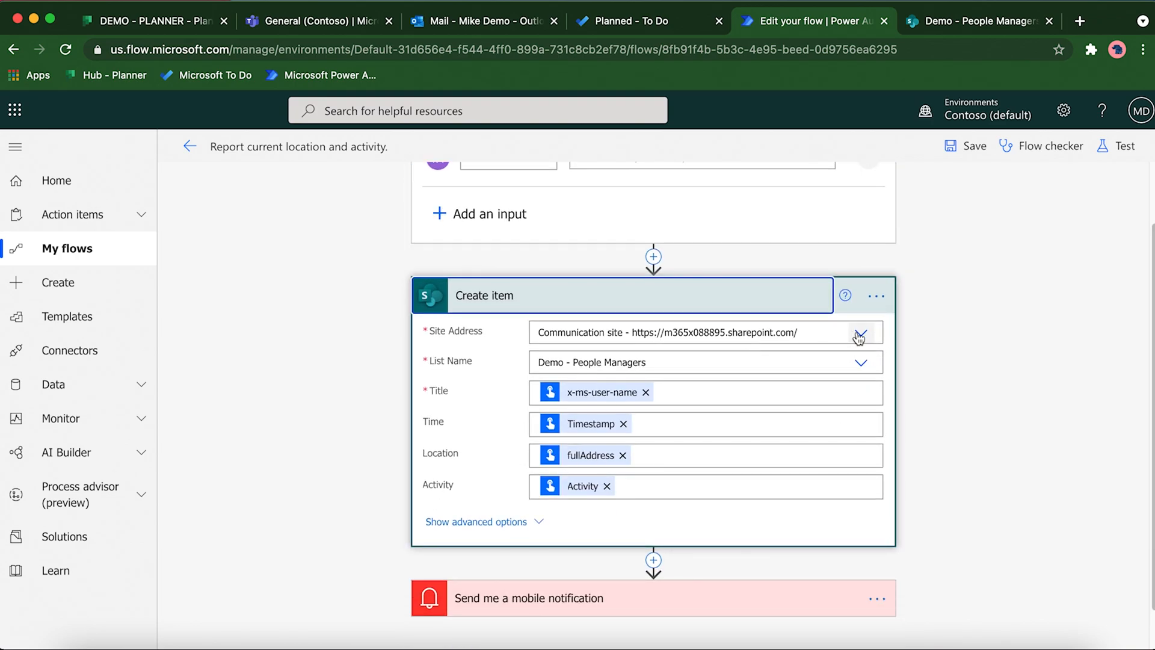
click(861, 332)
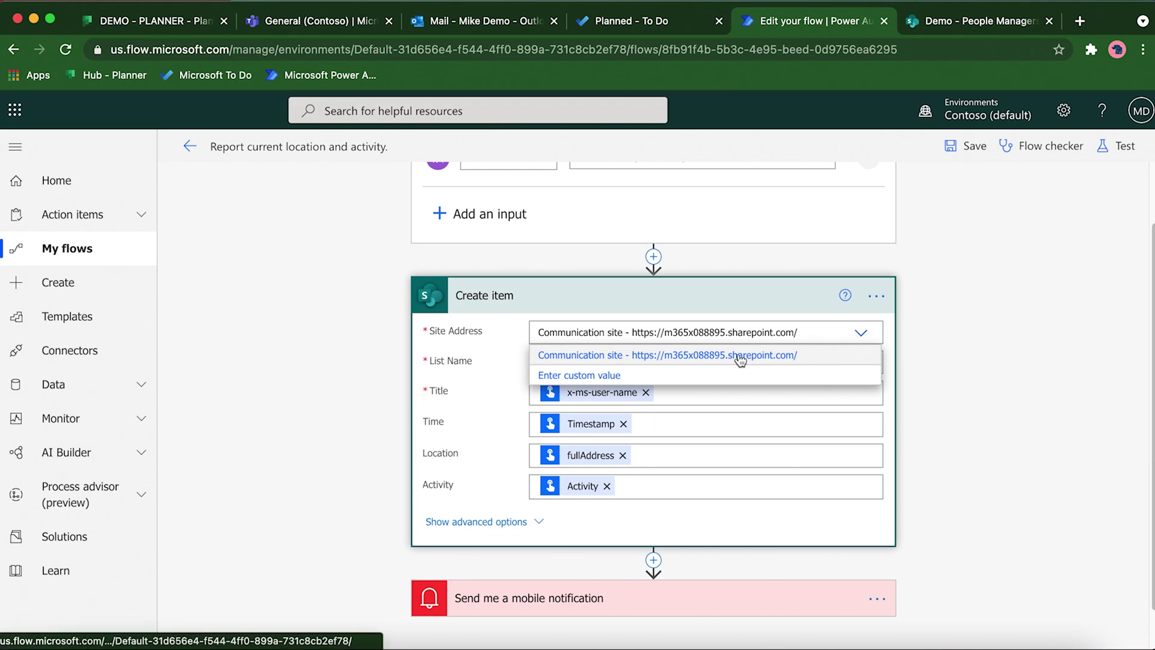
mouse_move(809, 370)
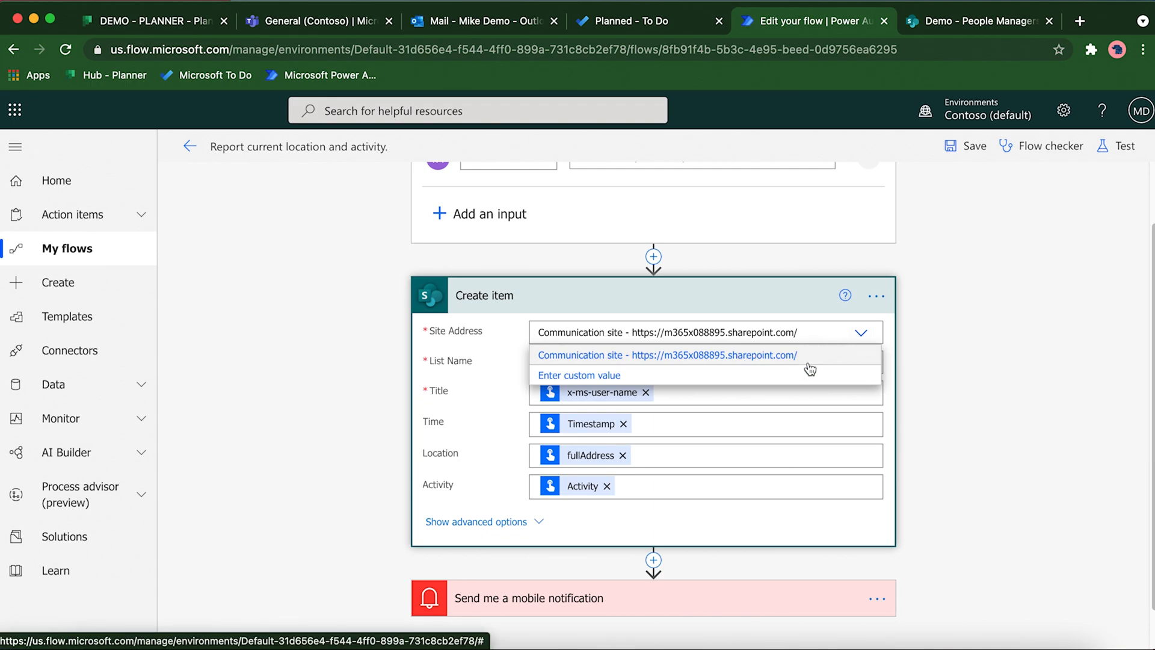
click(666, 355)
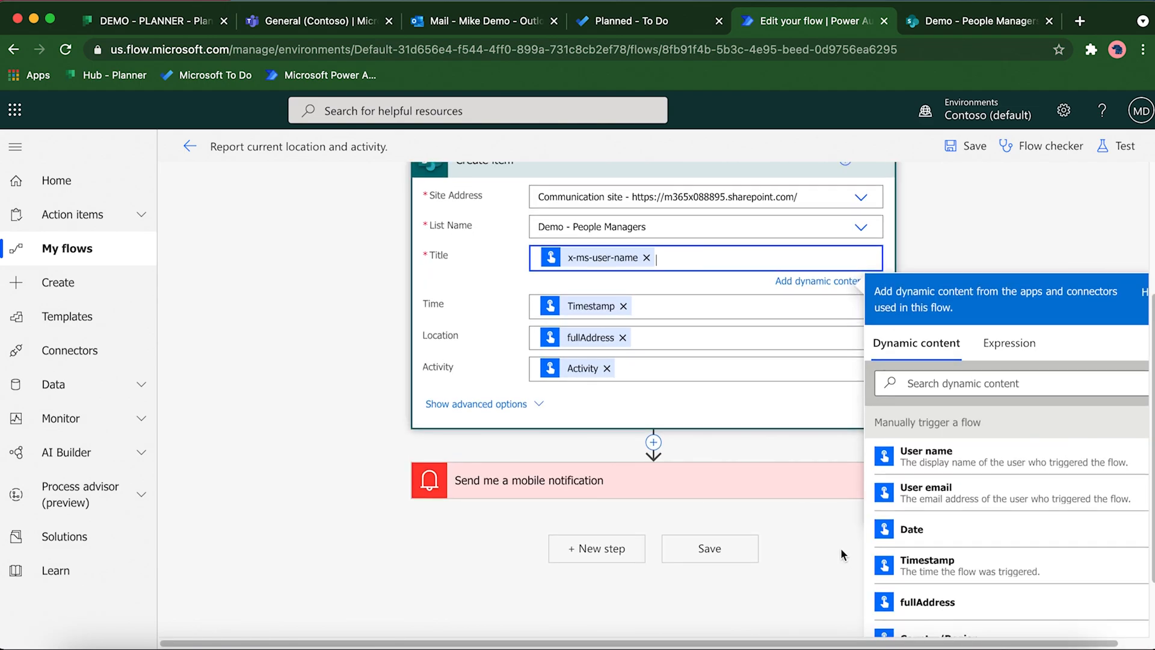
mouse_move(972, 469)
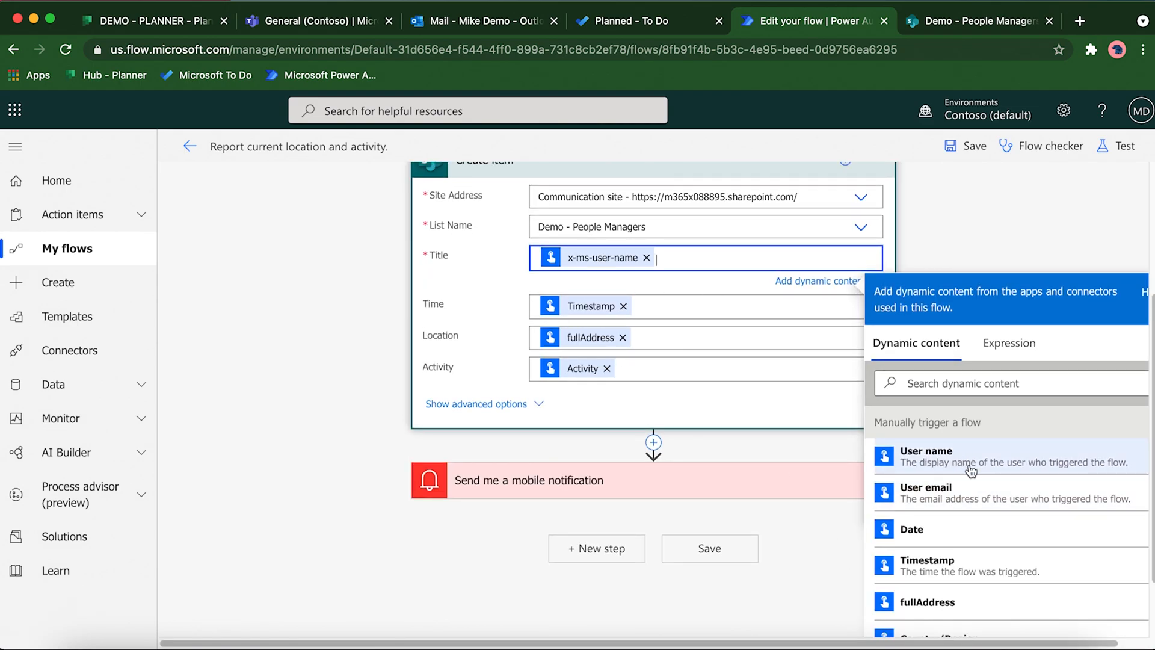
mouse_move(692, 279)
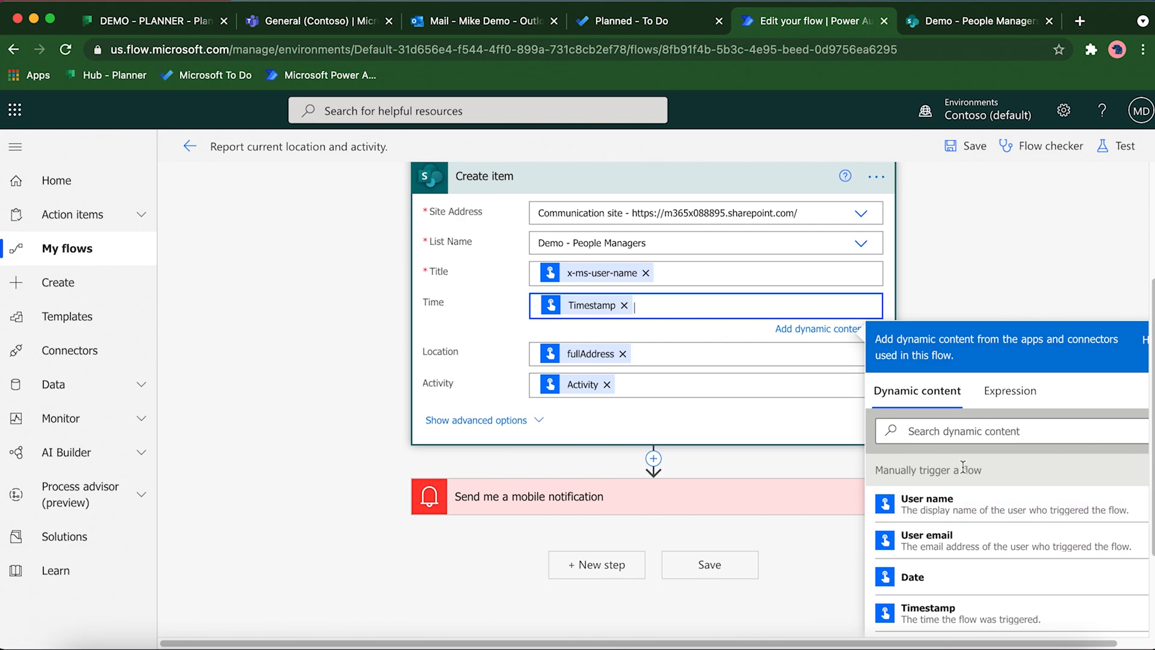
scroll(down, 3)
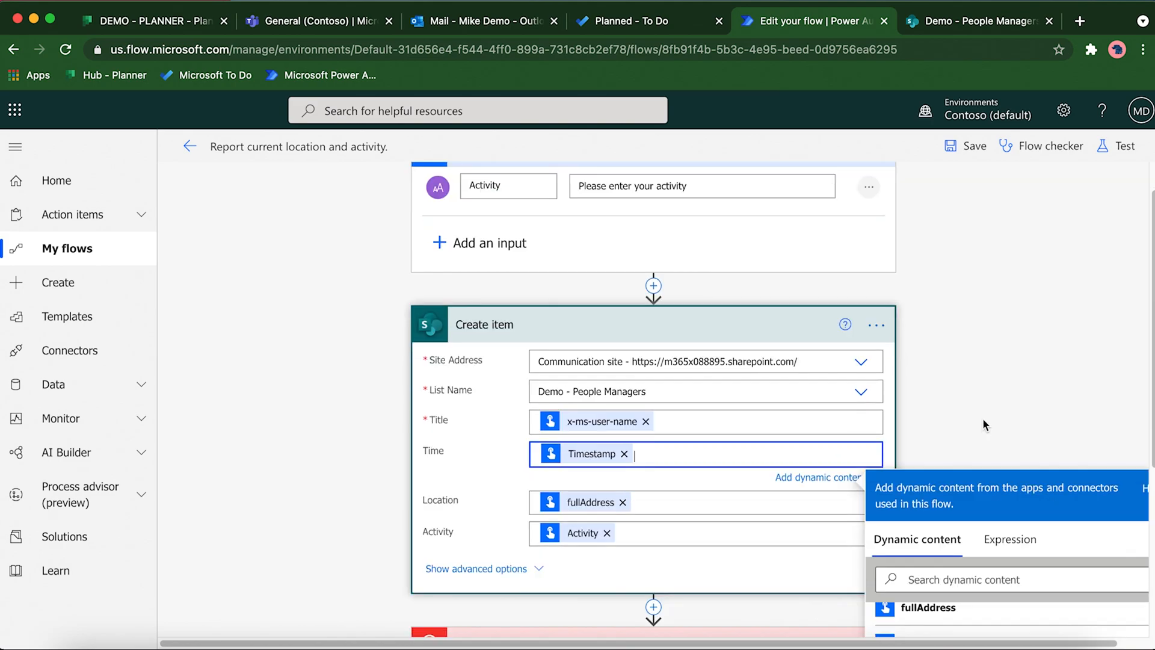
scroll(down, 3)
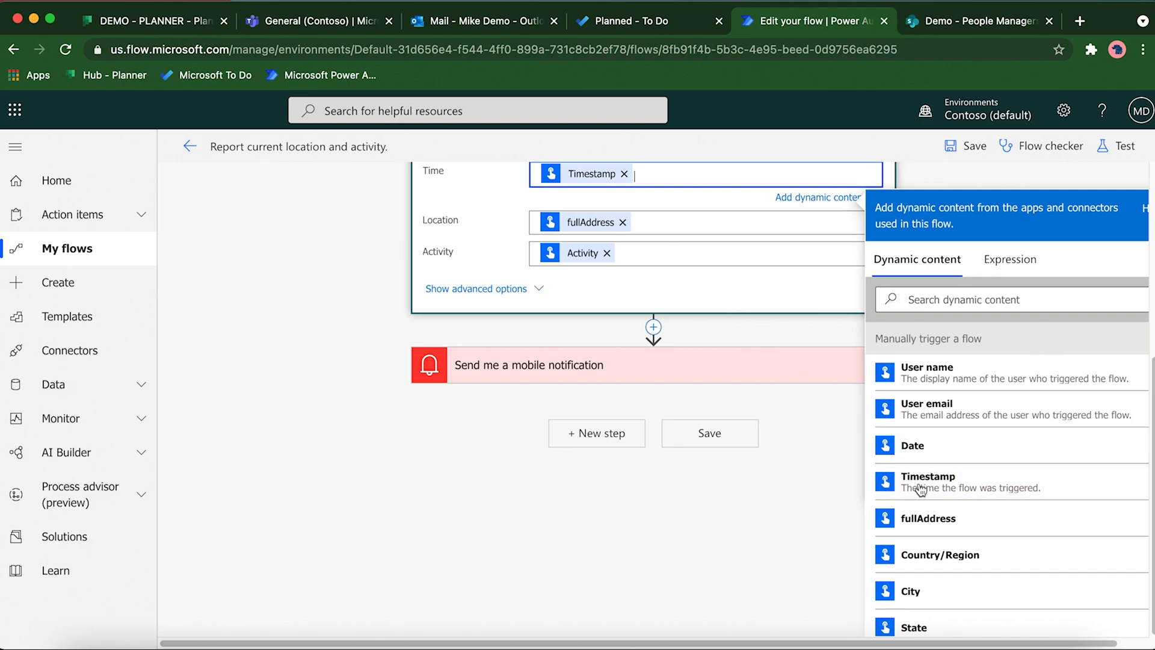
mouse_move(938, 532)
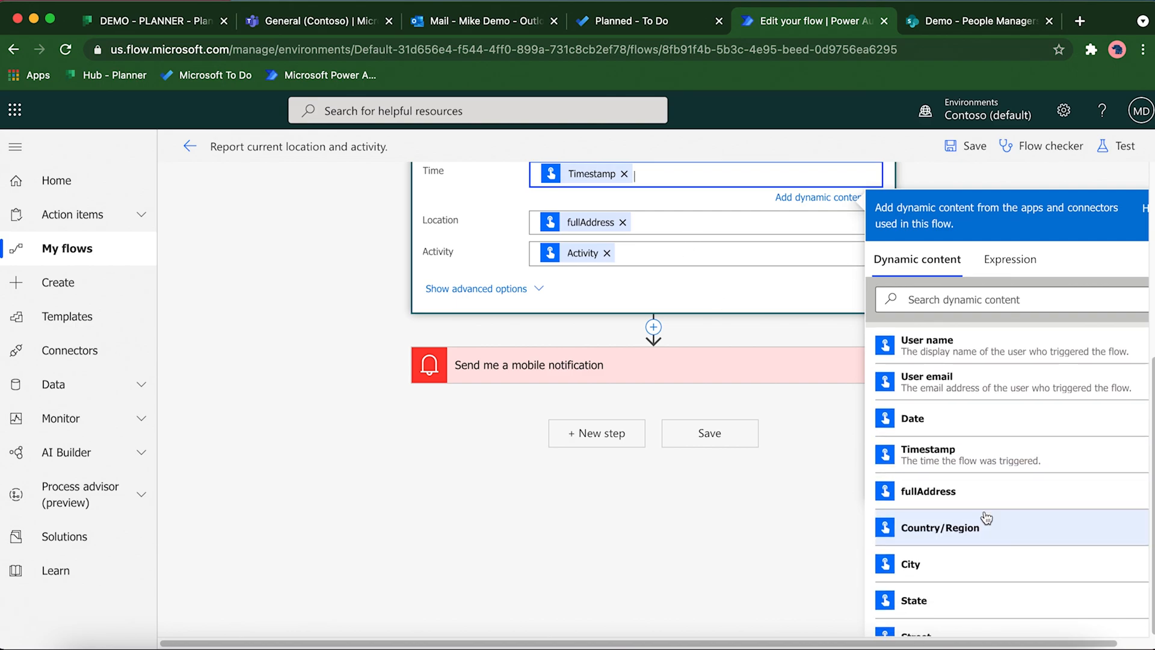
scroll(down, 3)
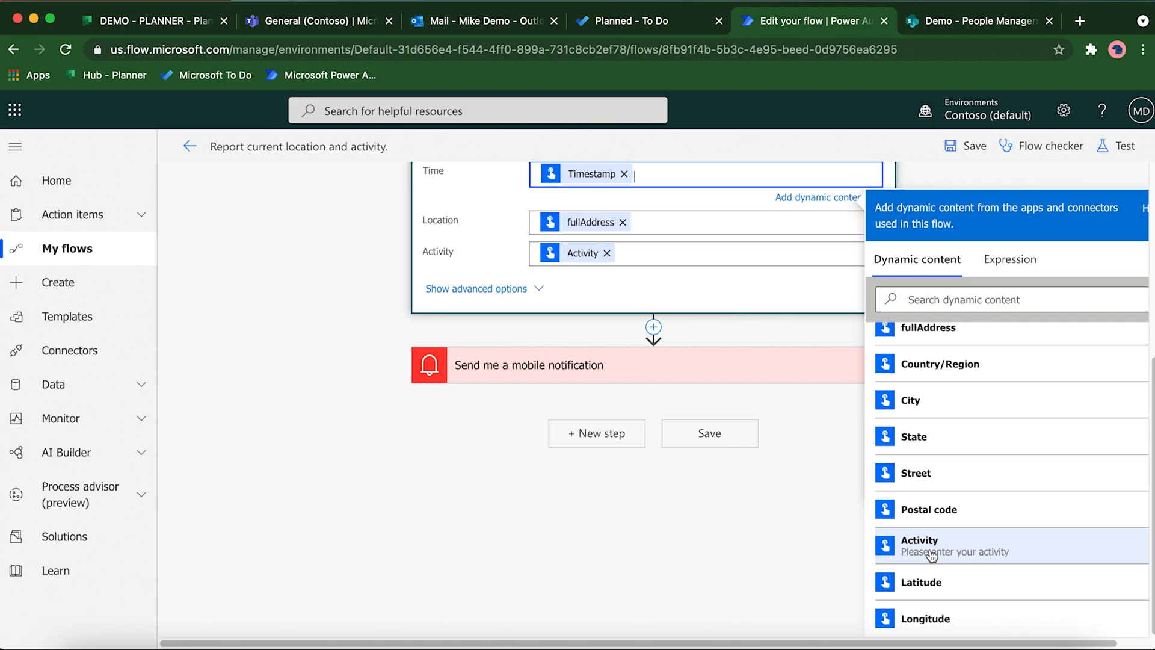
mouse_move(804, 426)
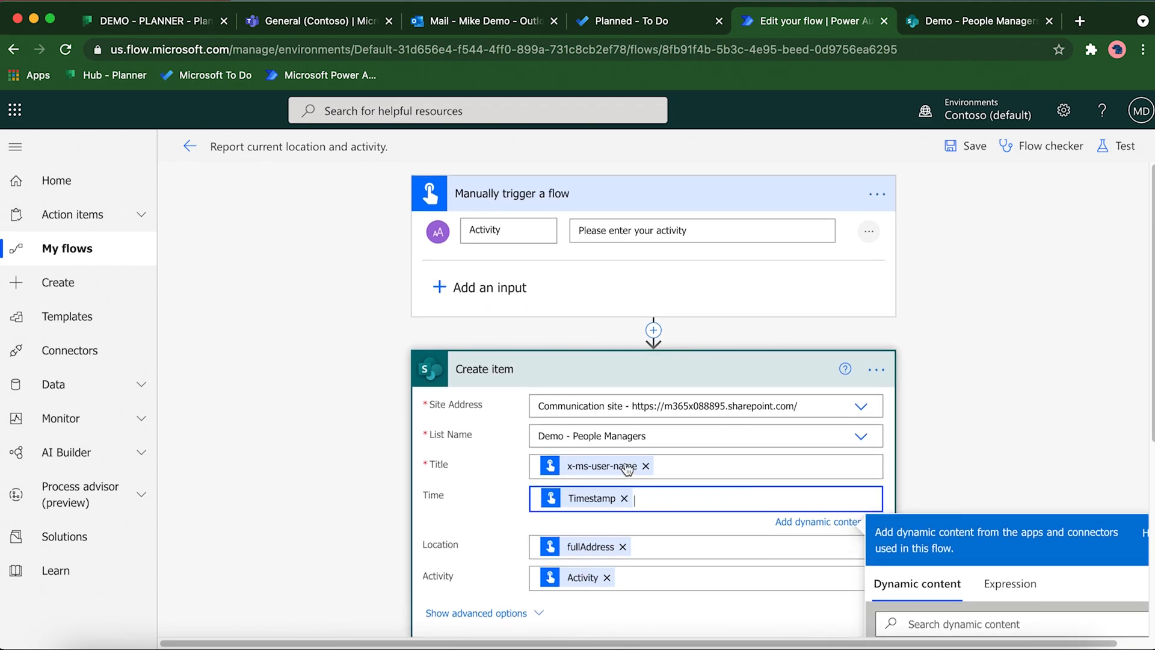
mouse_move(626, 453)
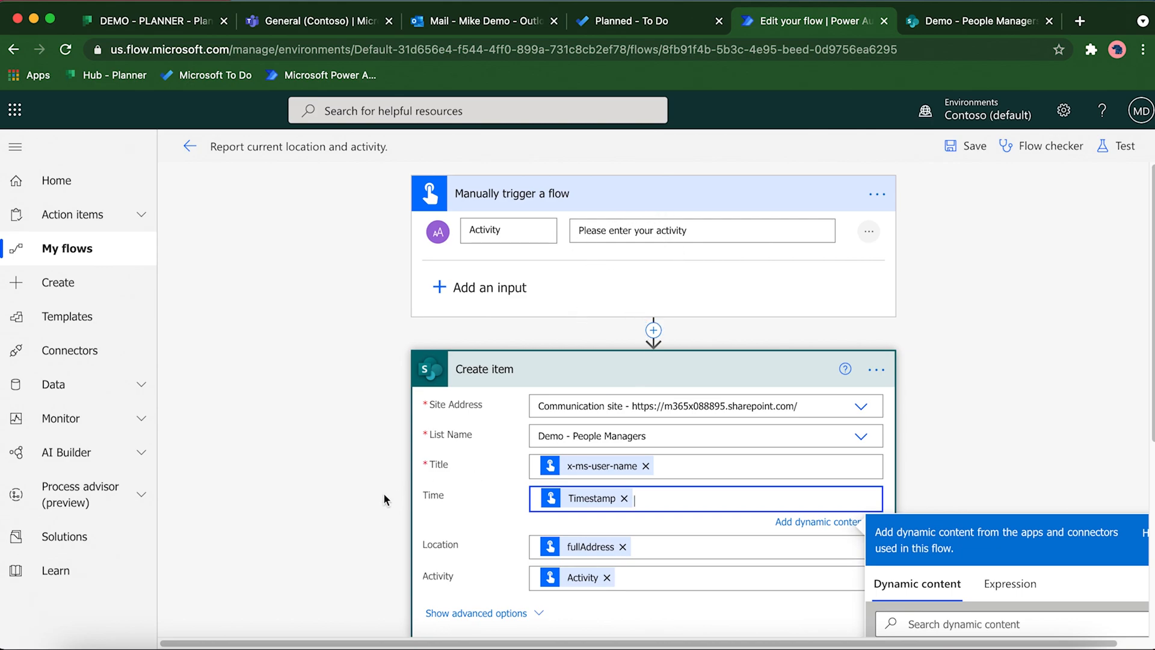
scroll(down, 3)
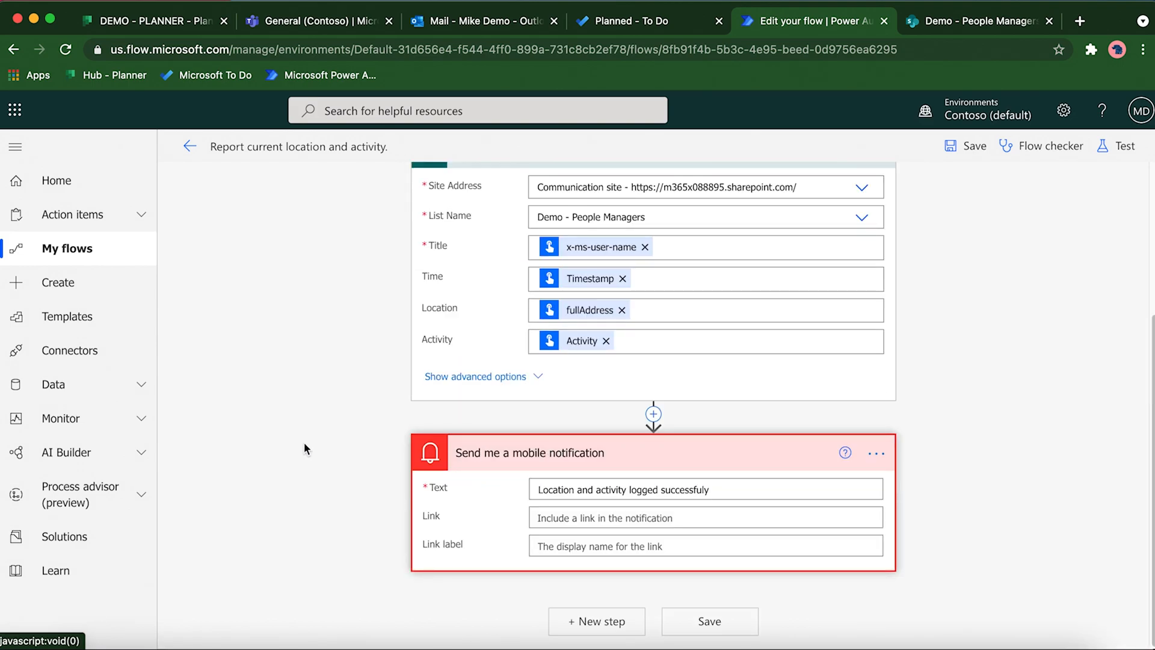
mouse_move(308, 444)
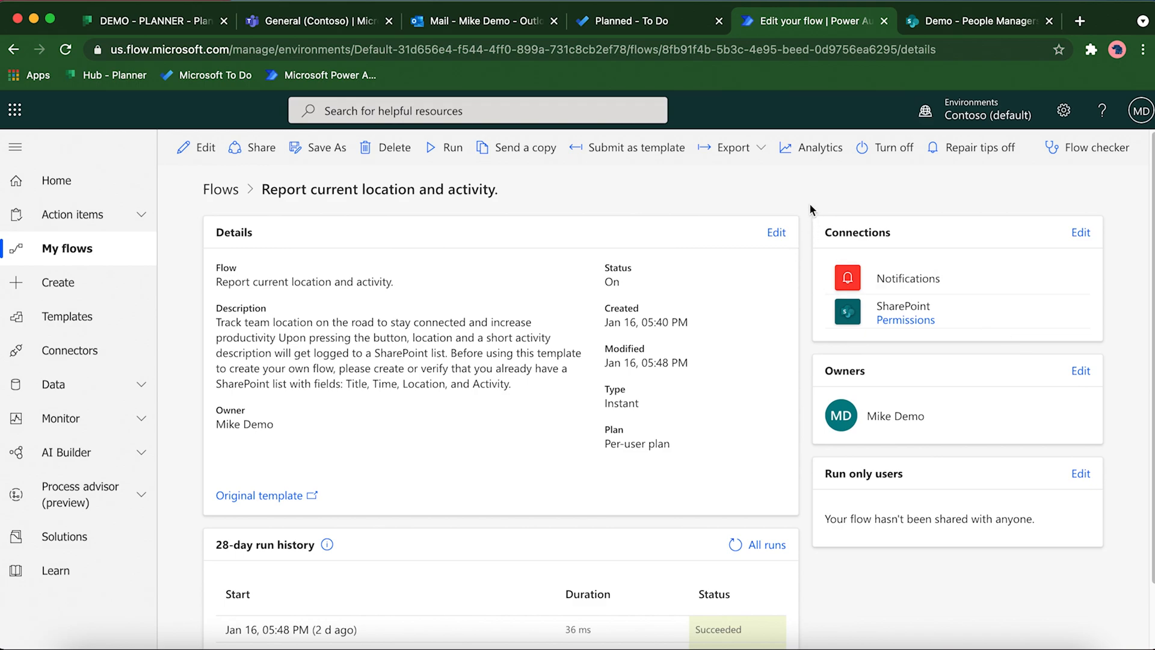
mouse_move(822, 207)
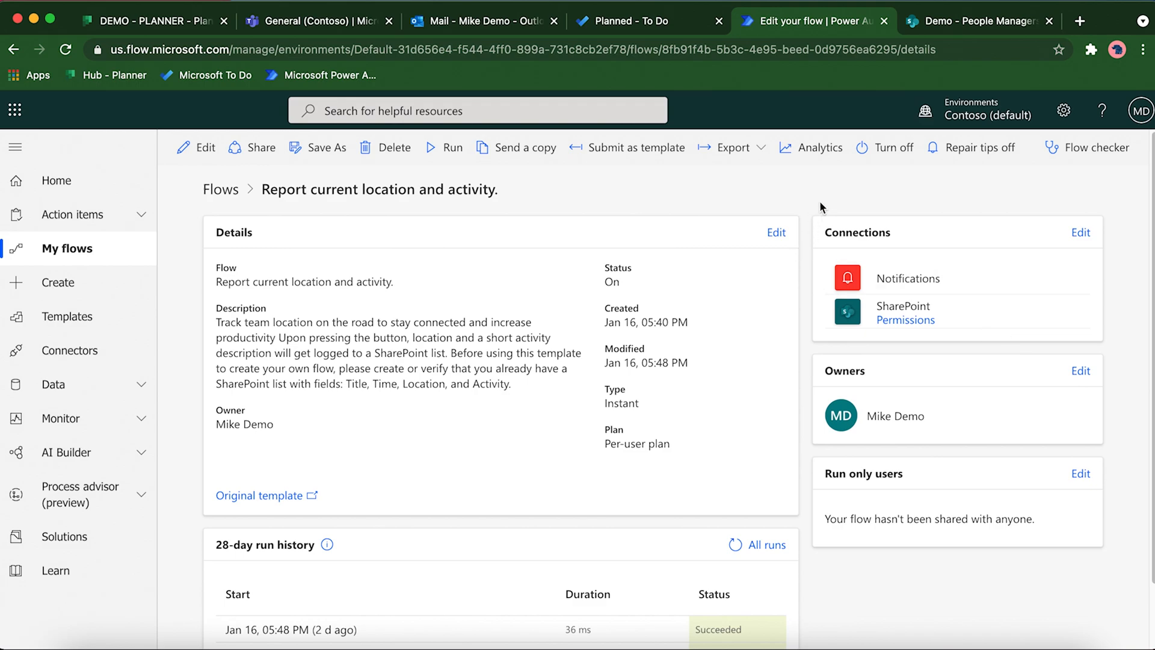
mouse_move(561, 328)
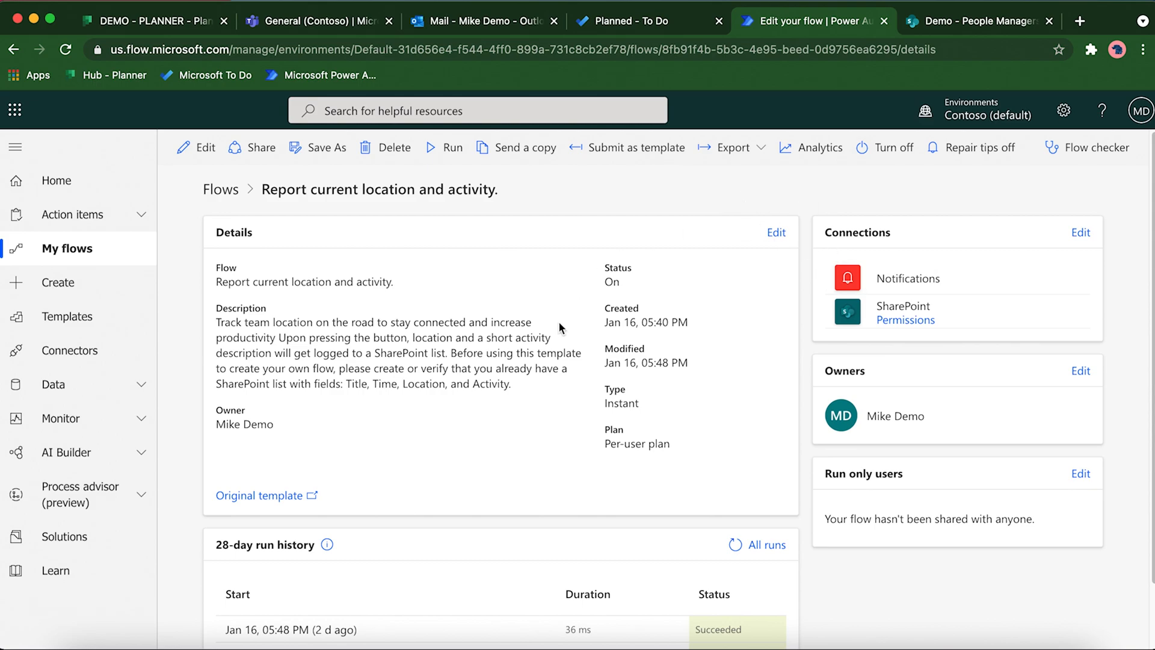
mouse_move(808, 214)
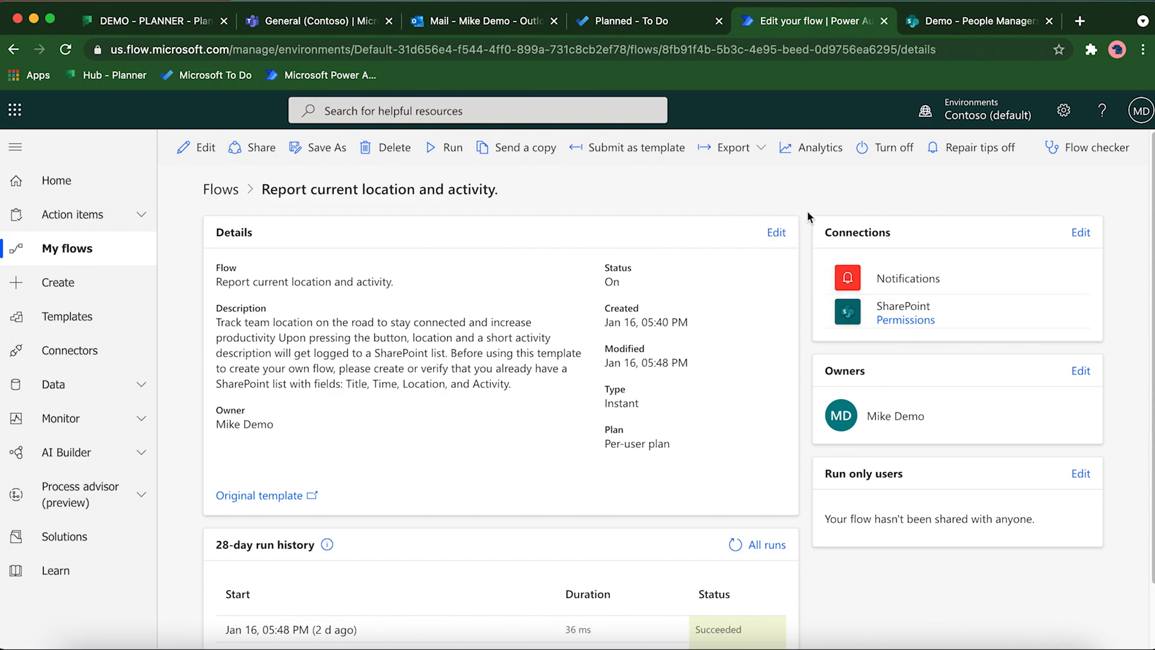
mouse_move(837, 486)
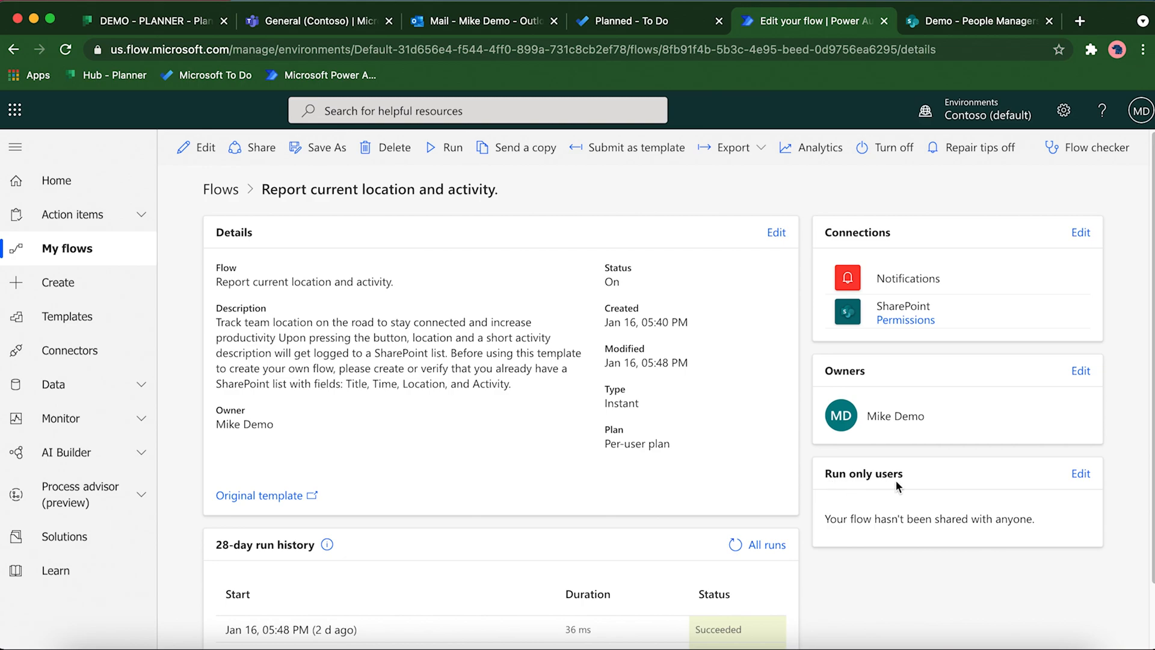
mouse_move(1081, 491)
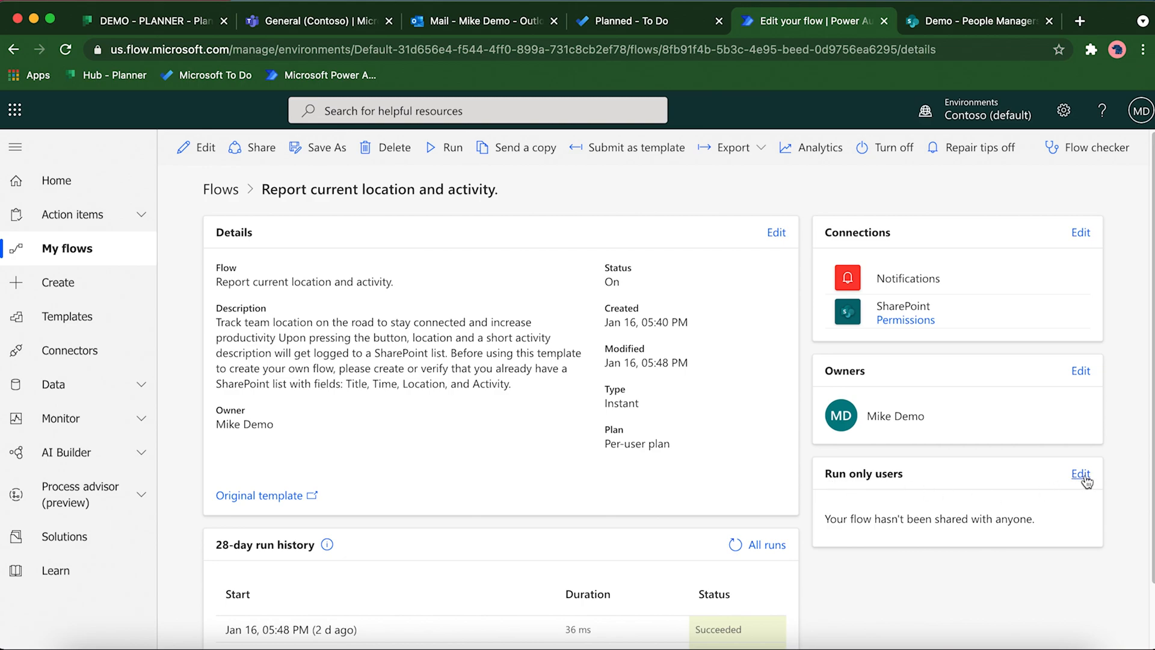
Step: Open Manage run-only permissions from the Run only users card
click(1081, 474)
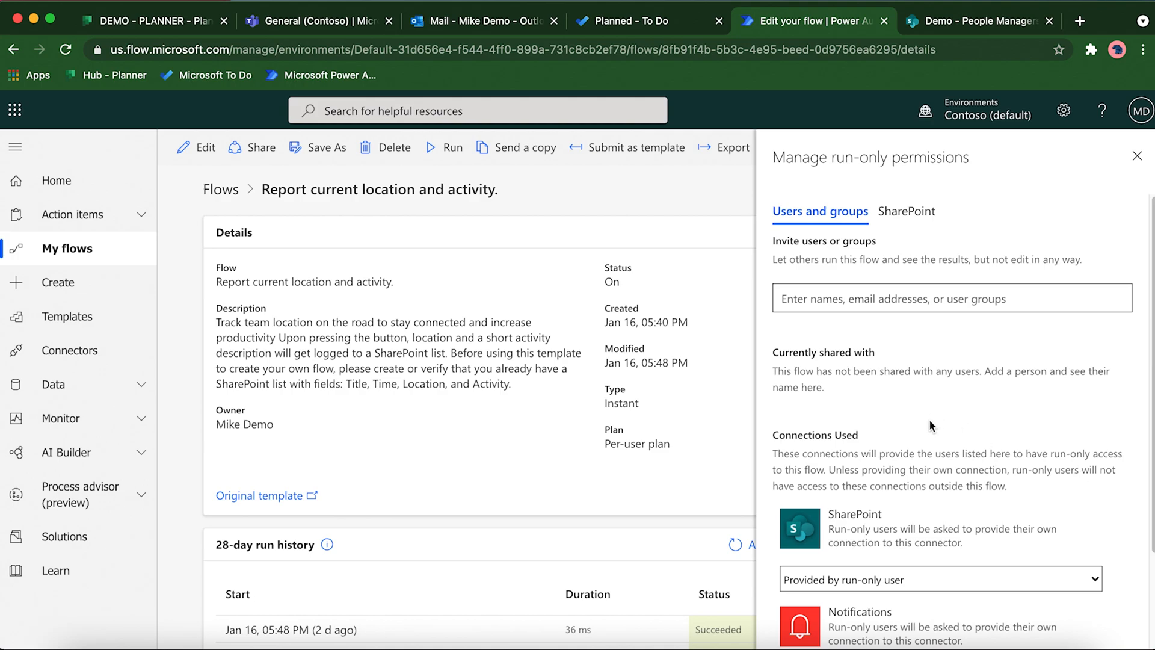
mouse_move(820, 383)
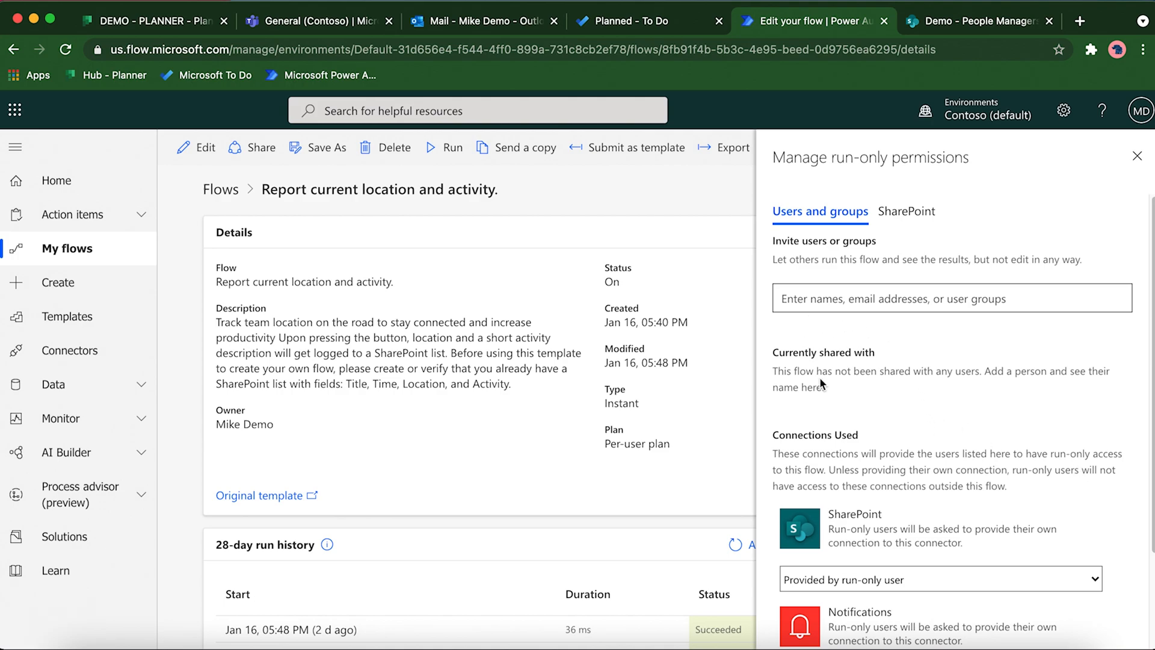
mouse_move(915, 237)
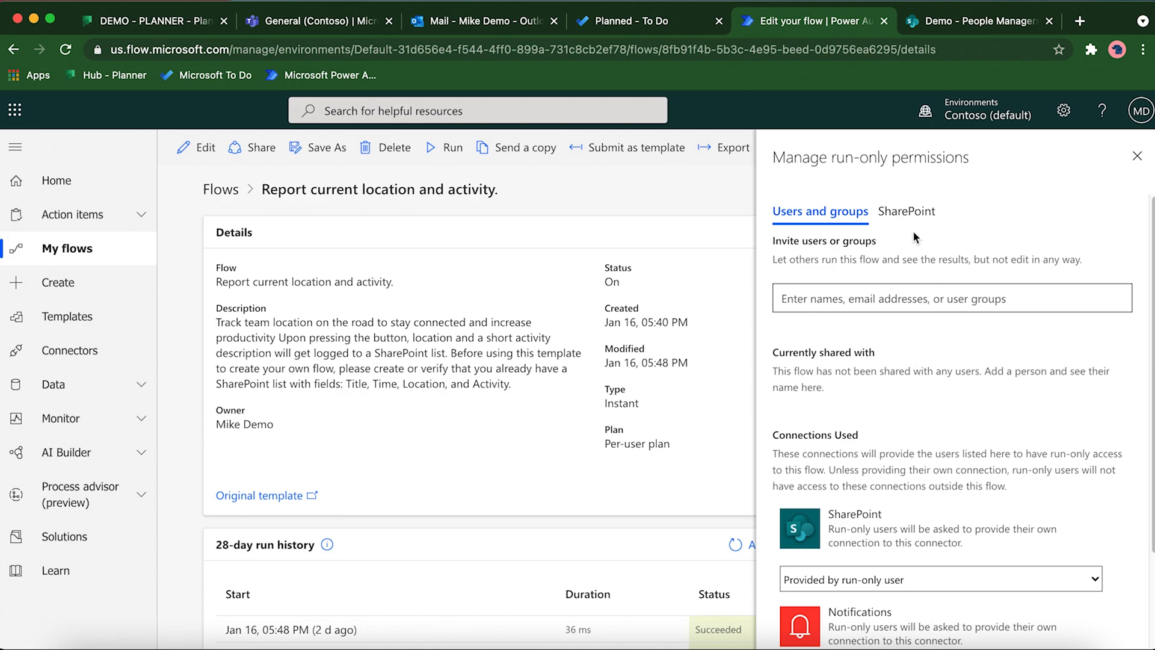
click(906, 211)
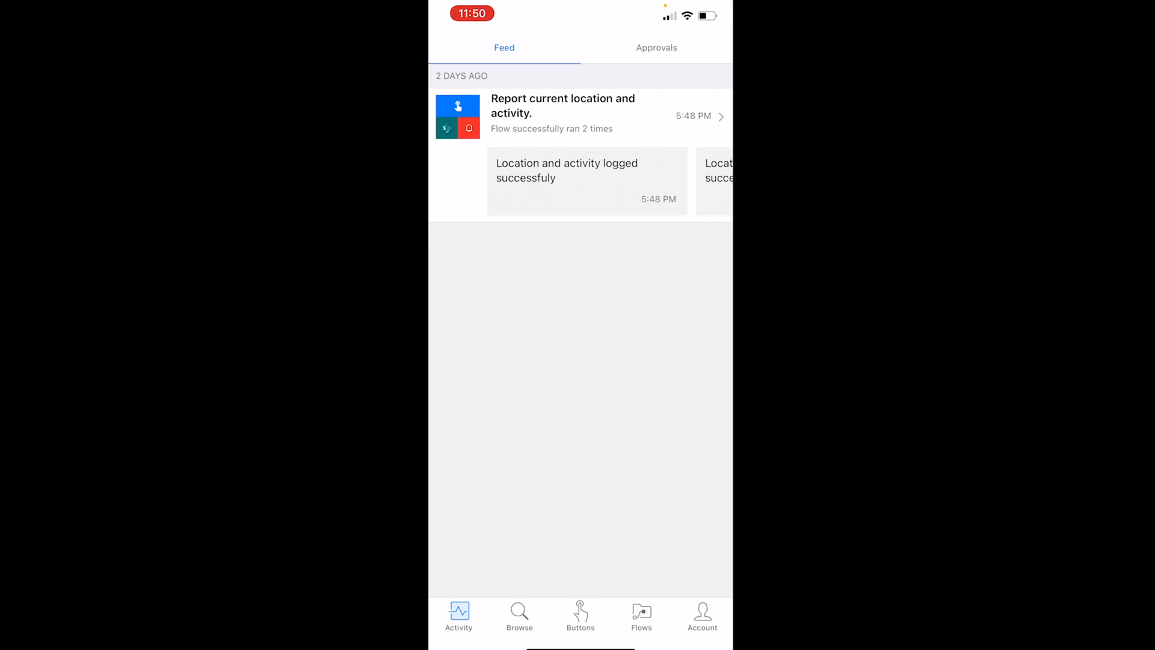
Step: Trigger the Report current location and activity button with activity 'Testing - video'
click(580, 614)
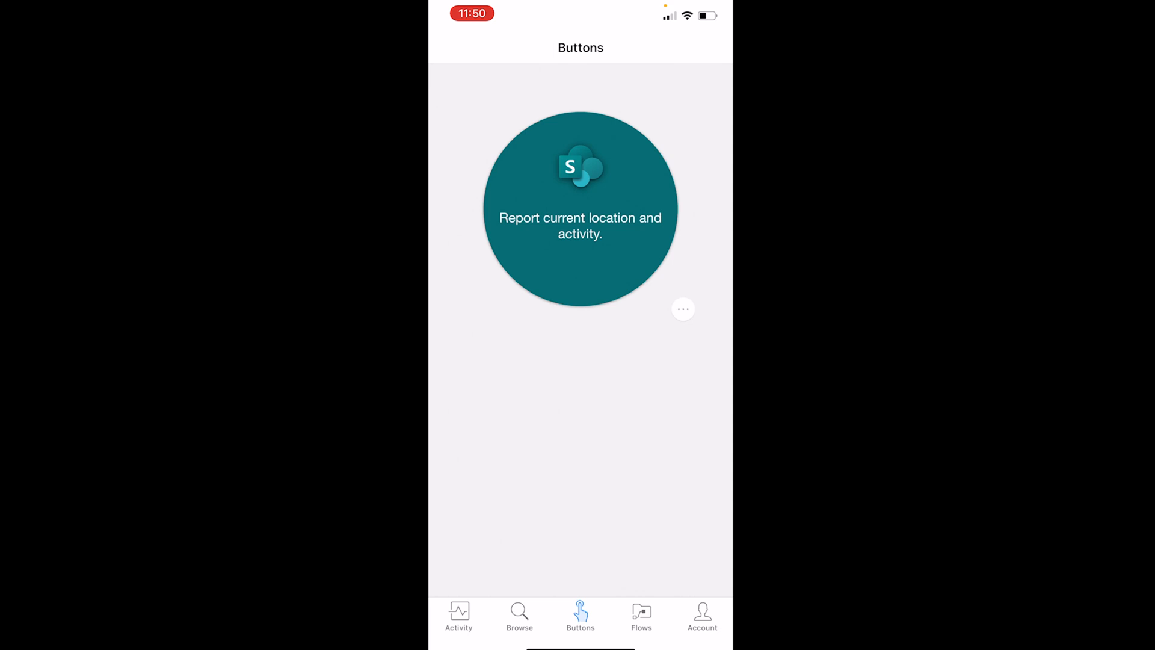
click(581, 214)
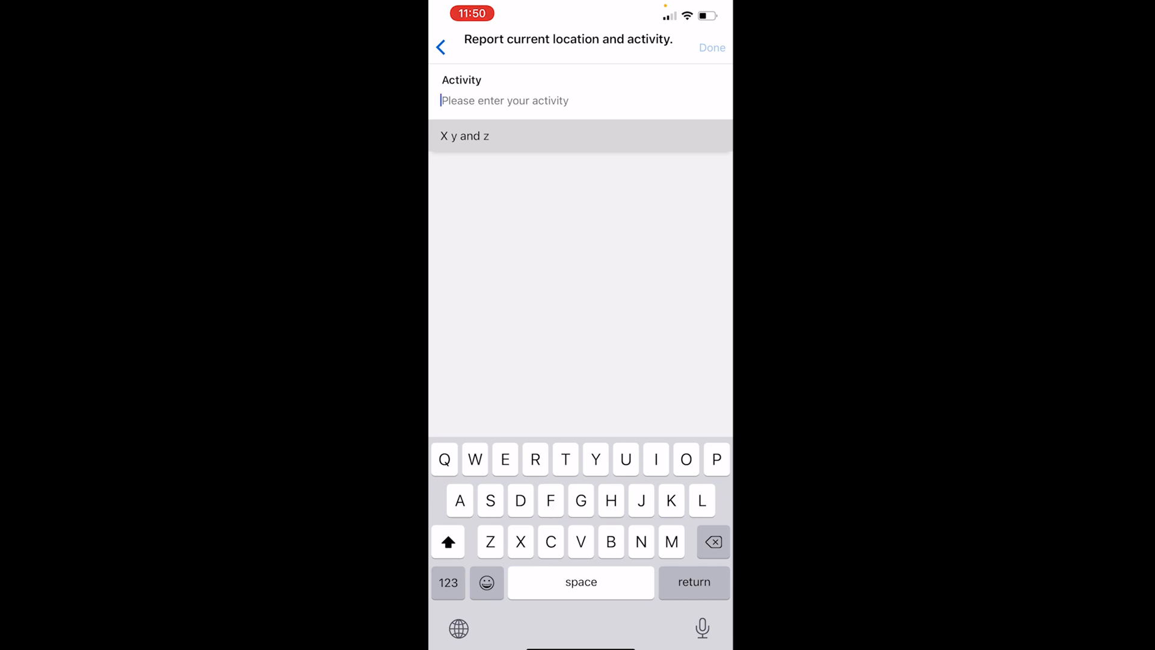
text(Testing - video)
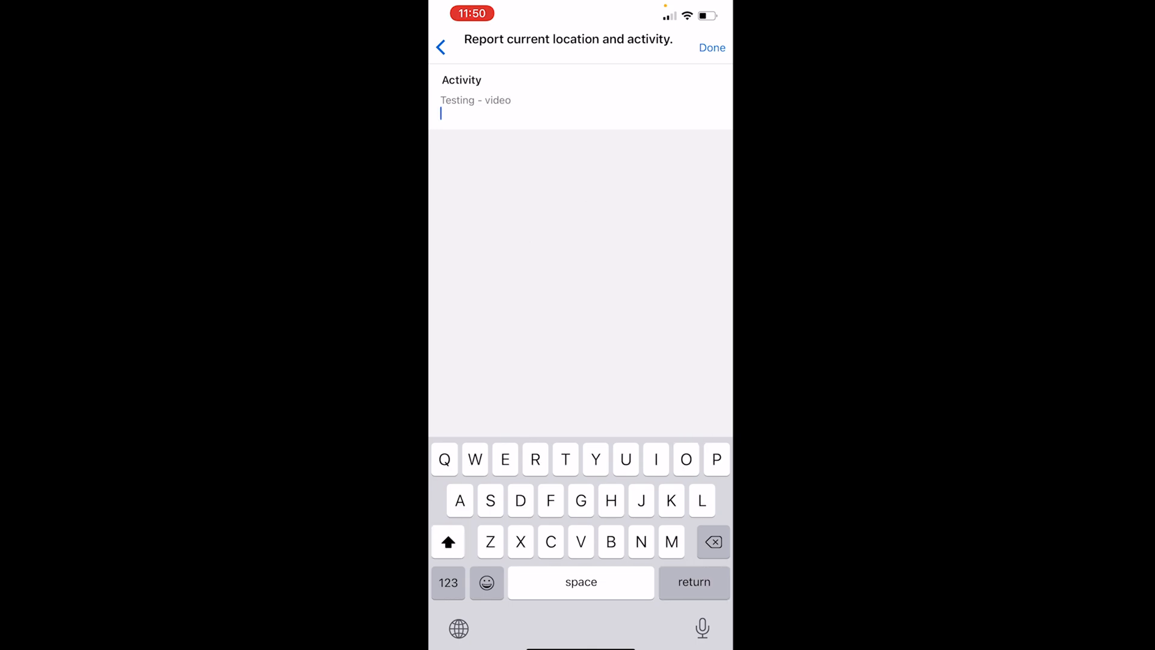
click(712, 48)
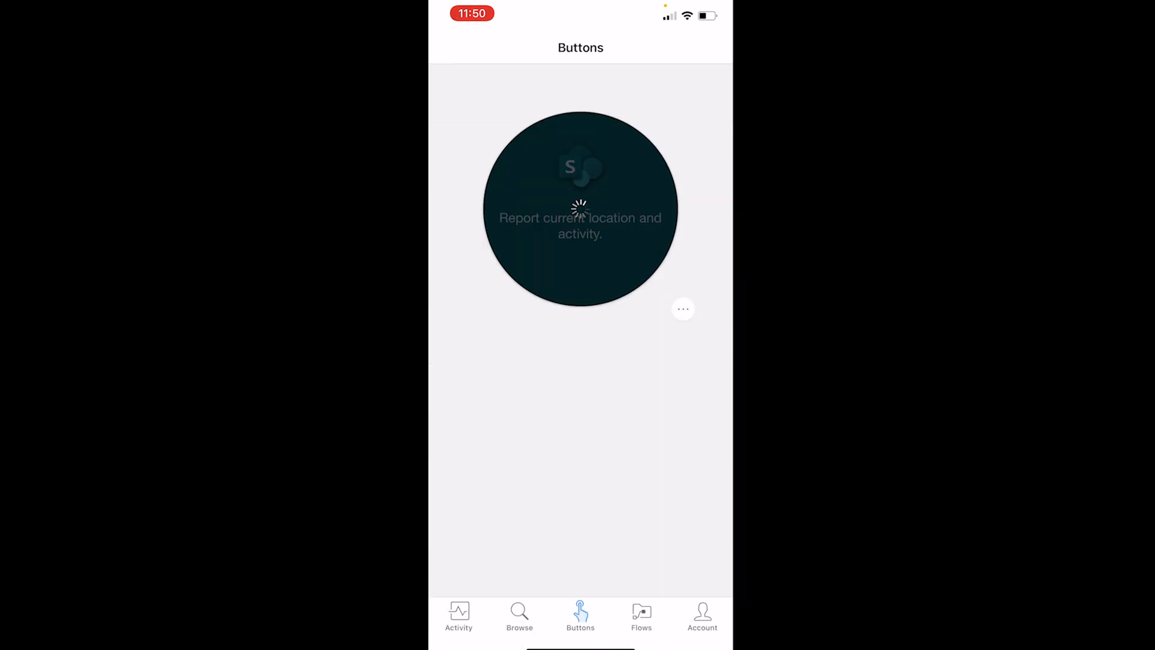
click(580, 216)
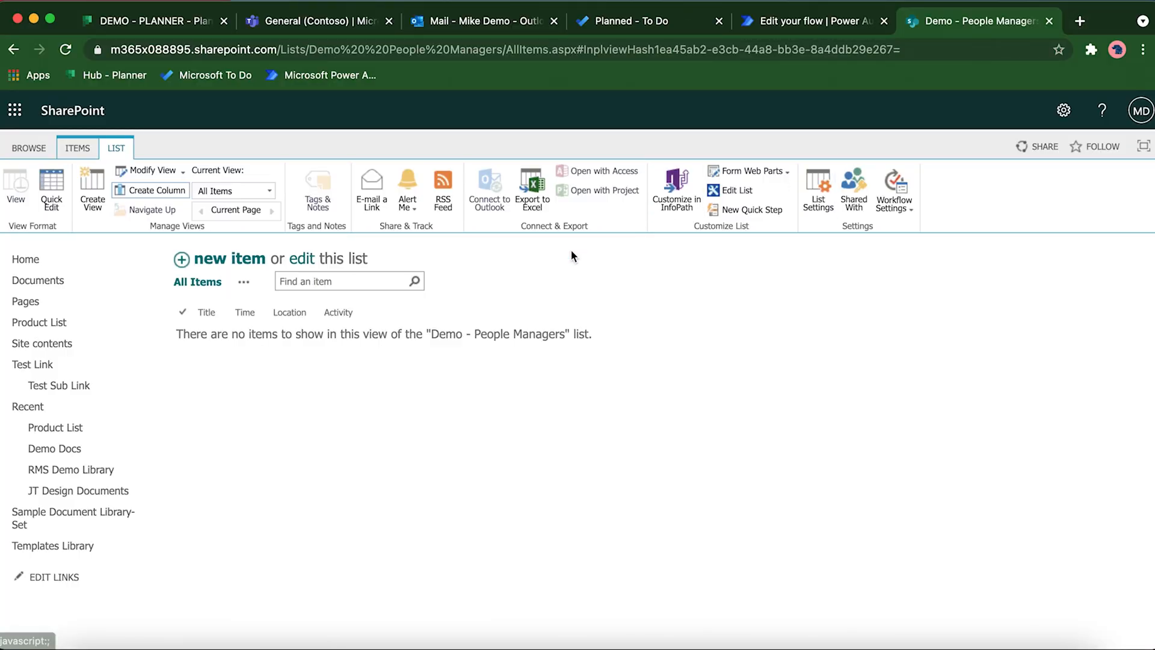
Step: Refresh the list so Mike Demo's timestamp, address and 'Testing - video' item appears
click(64, 51)
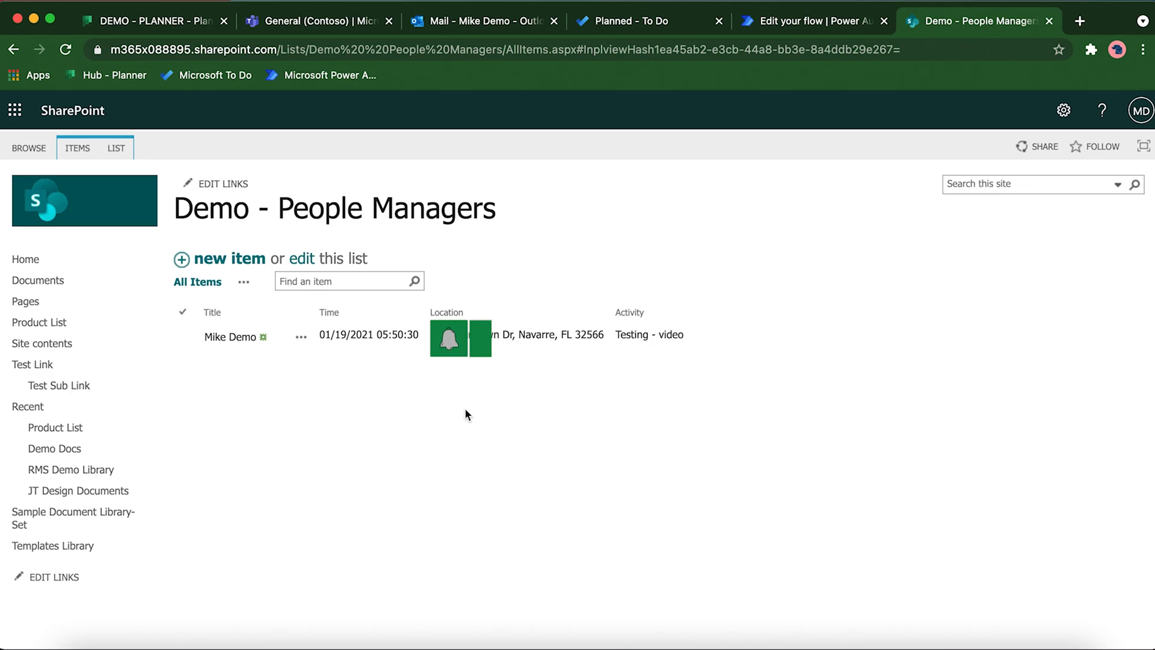
mouse_move(381, 455)
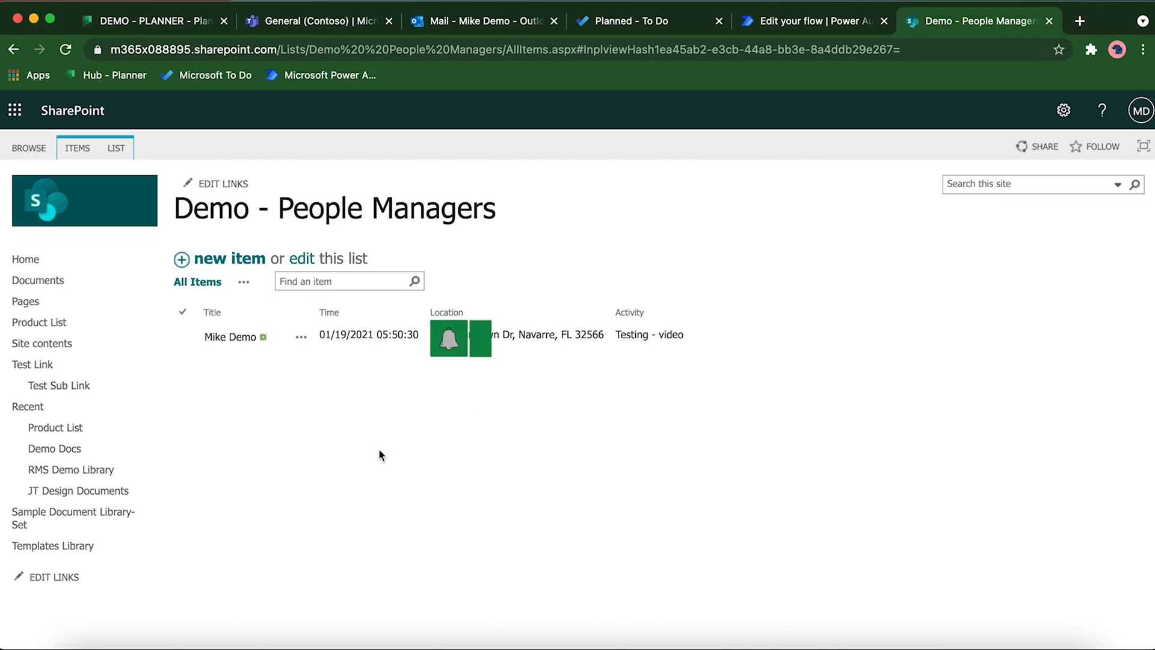
mouse_move(638, 460)
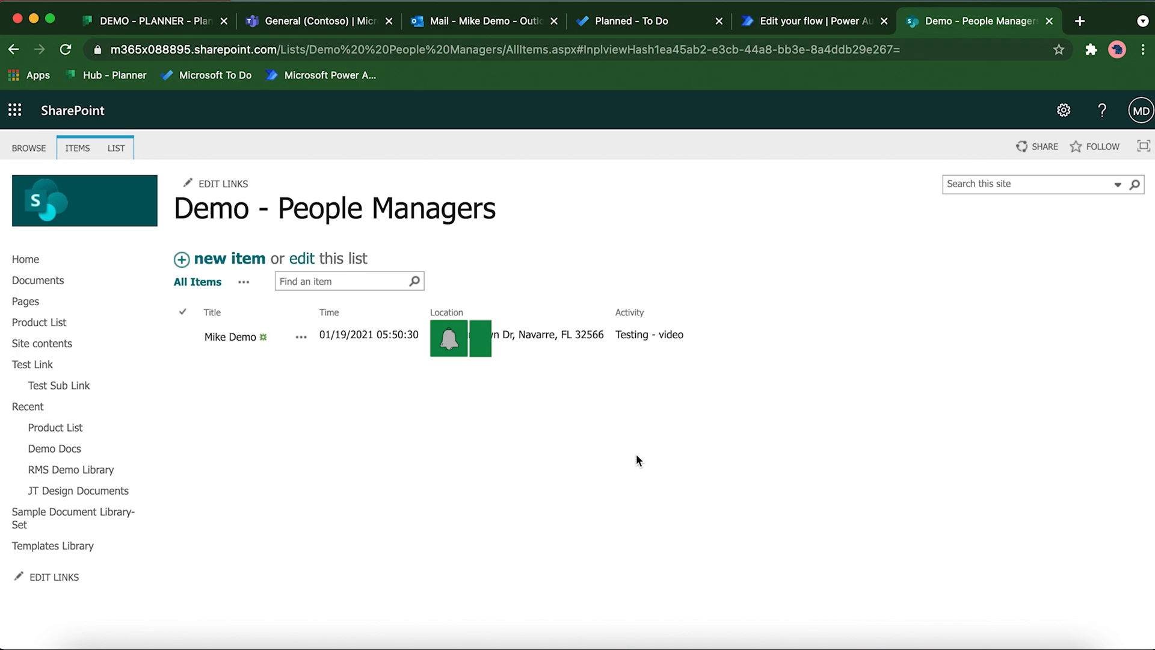
mouse_move(446, 483)
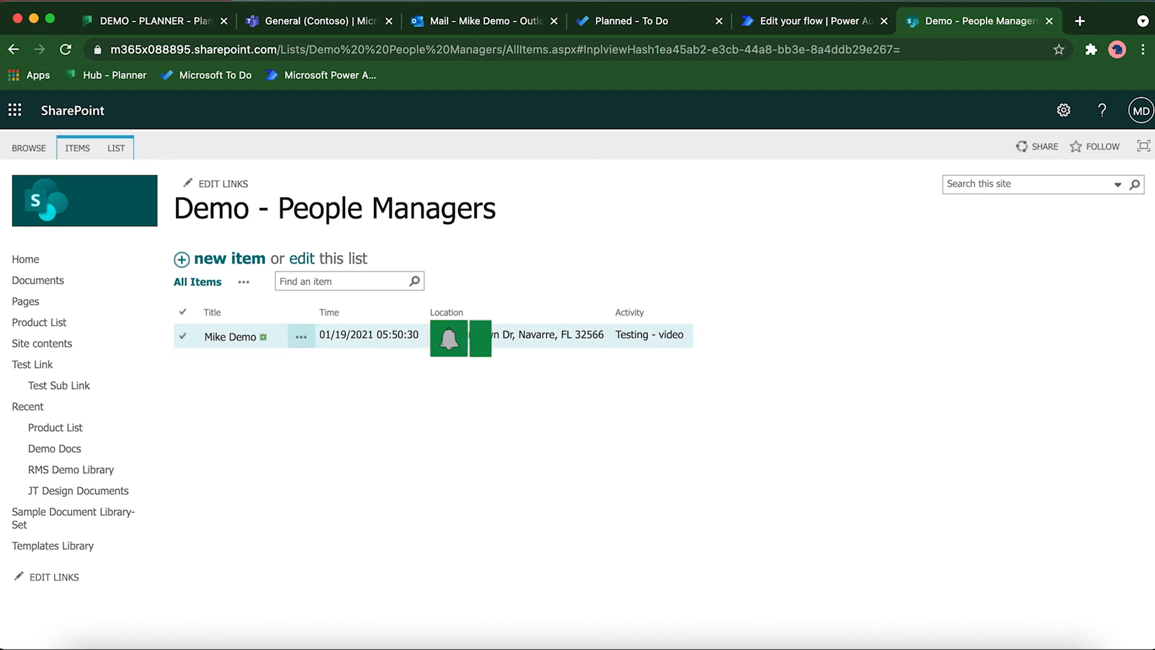
mouse_move(426, 342)
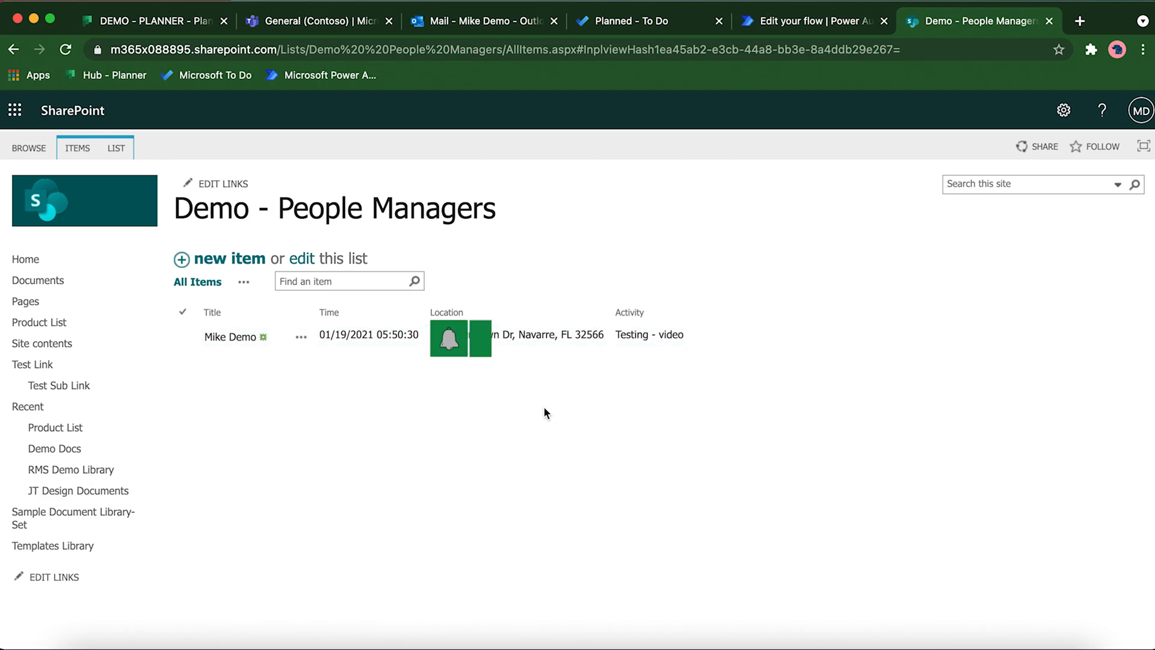
mouse_move(535, 398)
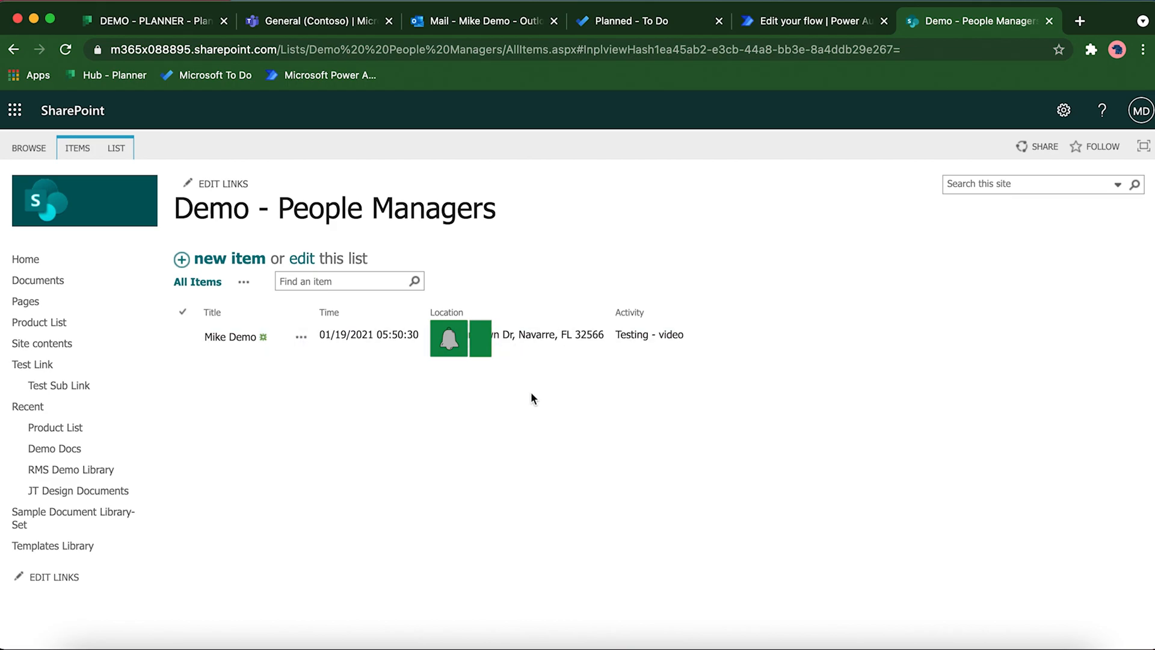
click(183, 337)
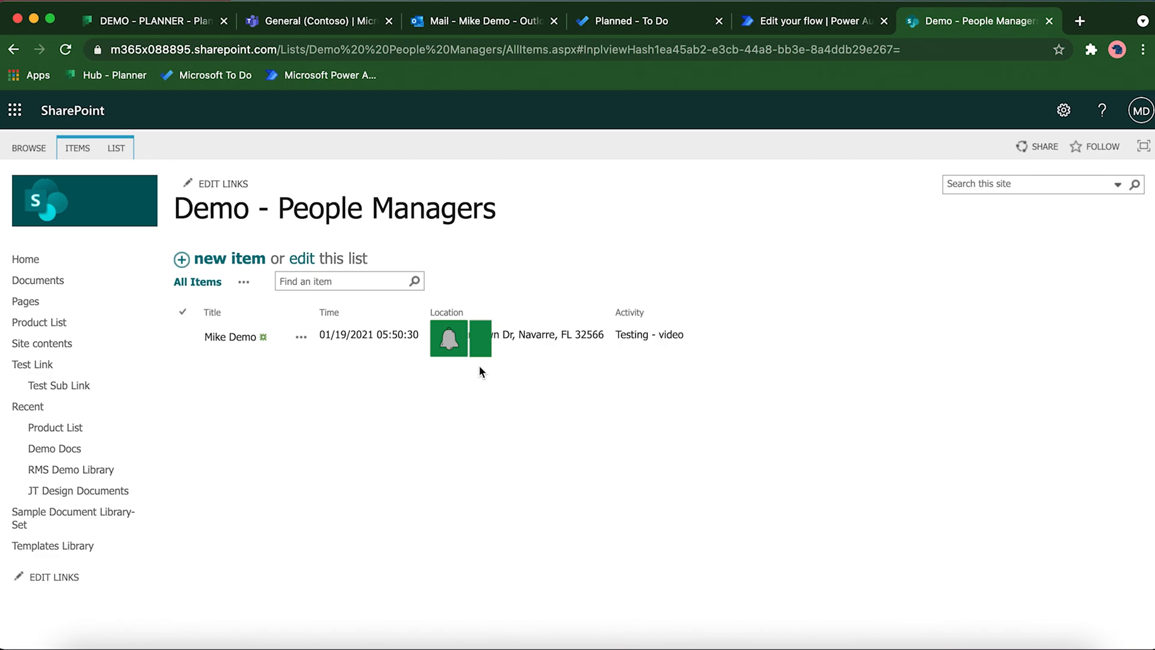
mouse_move(476, 366)
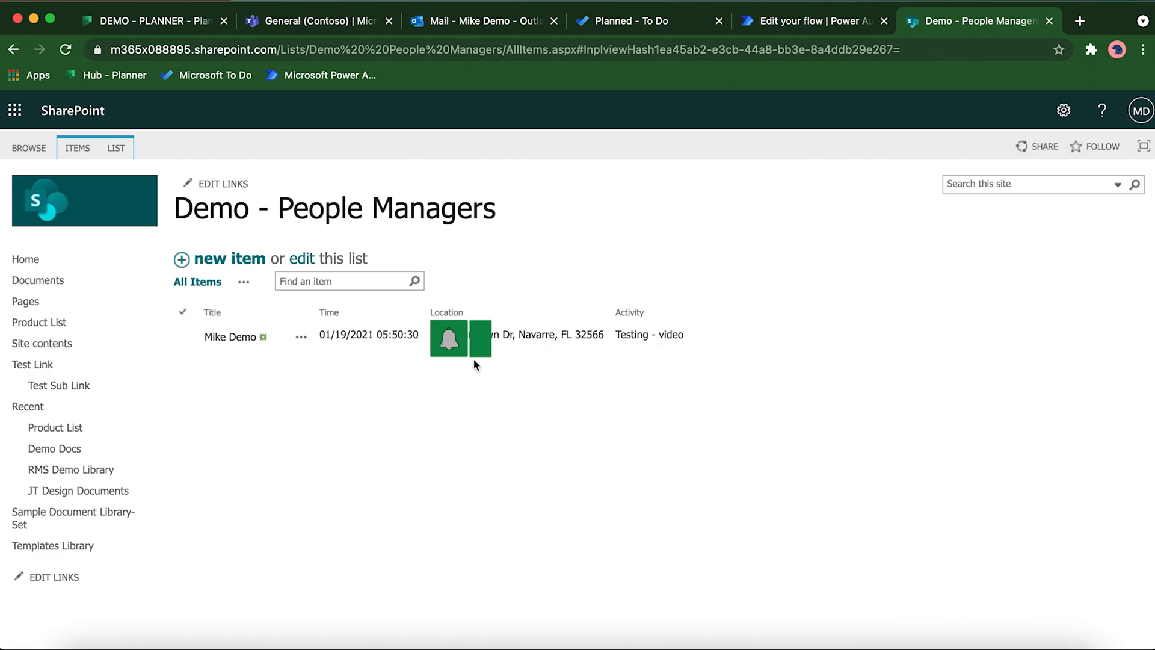
mouse_move(558, 369)
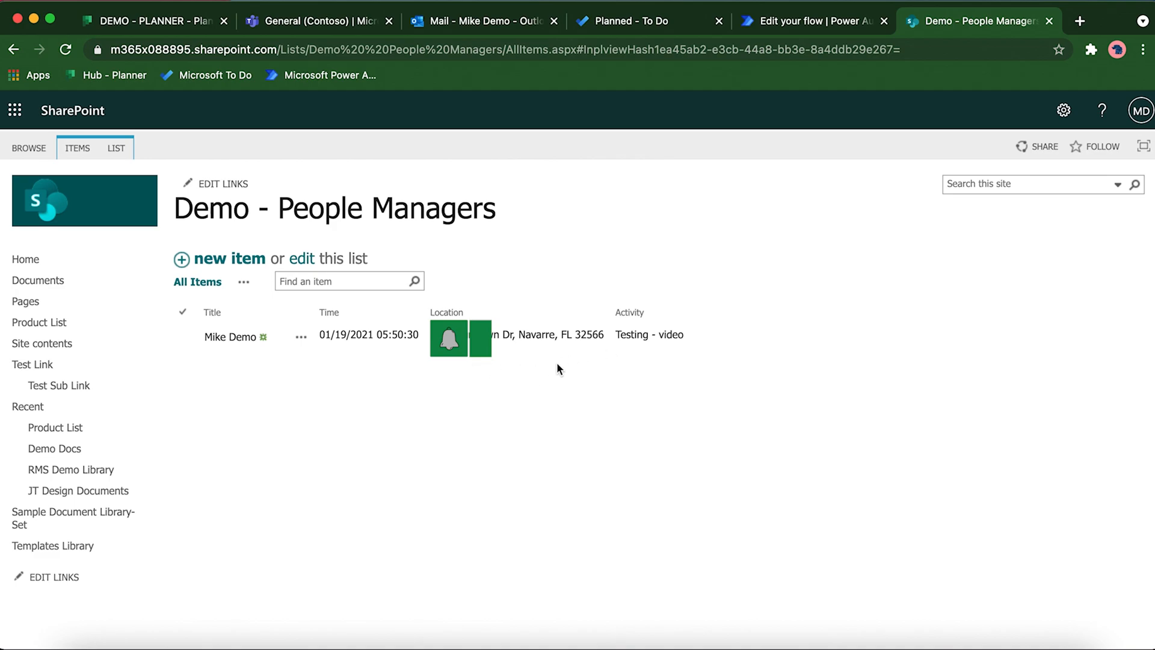
mouse_move(676, 368)
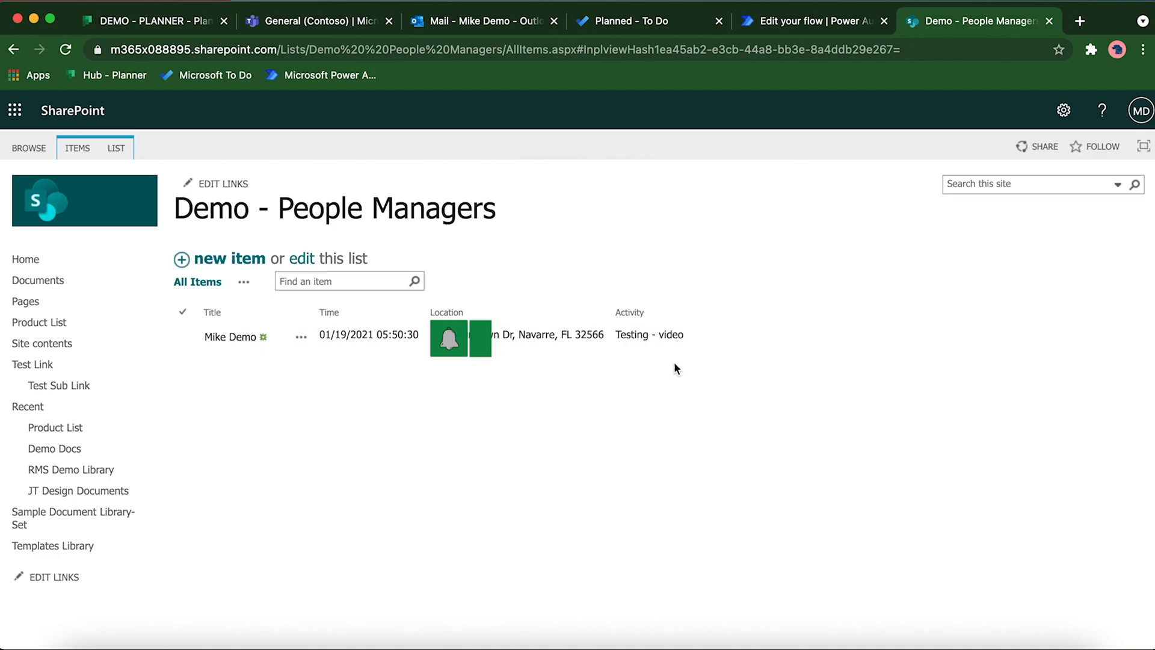
mouse_move(715, 341)
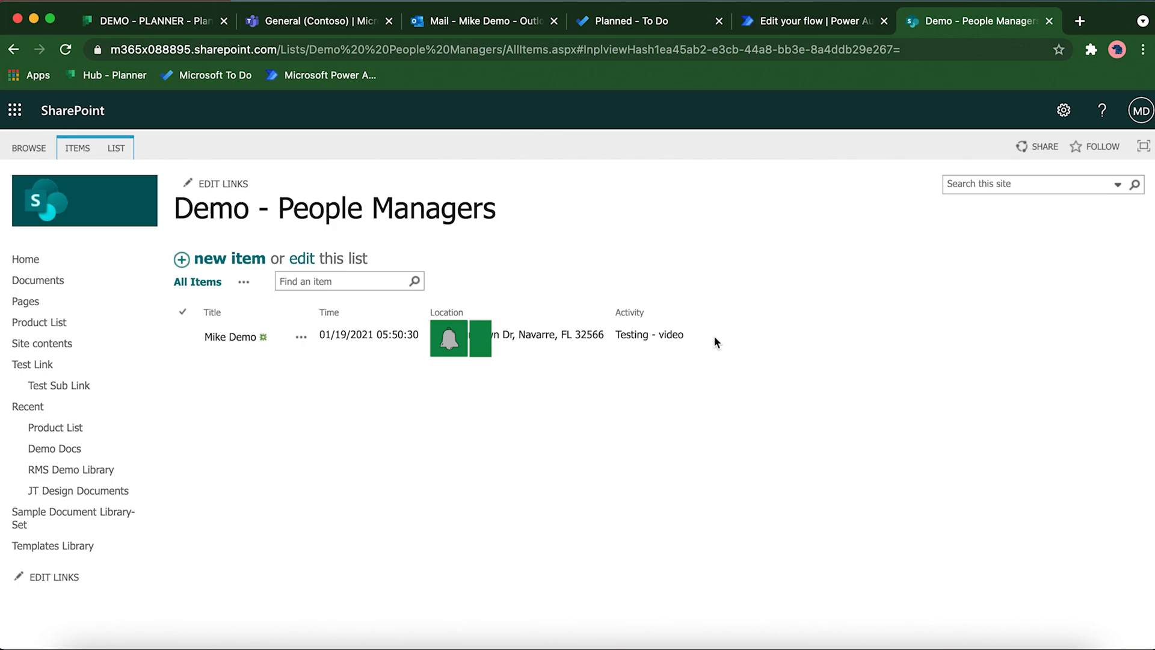
mouse_move(650, 456)
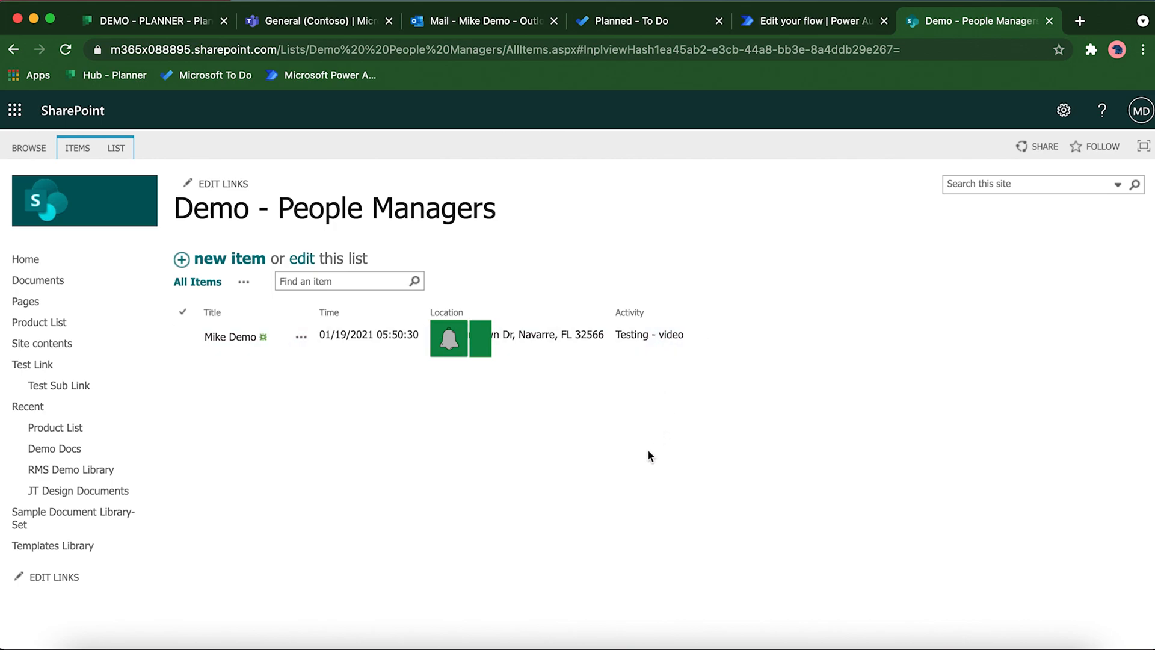
mouse_move(627, 424)
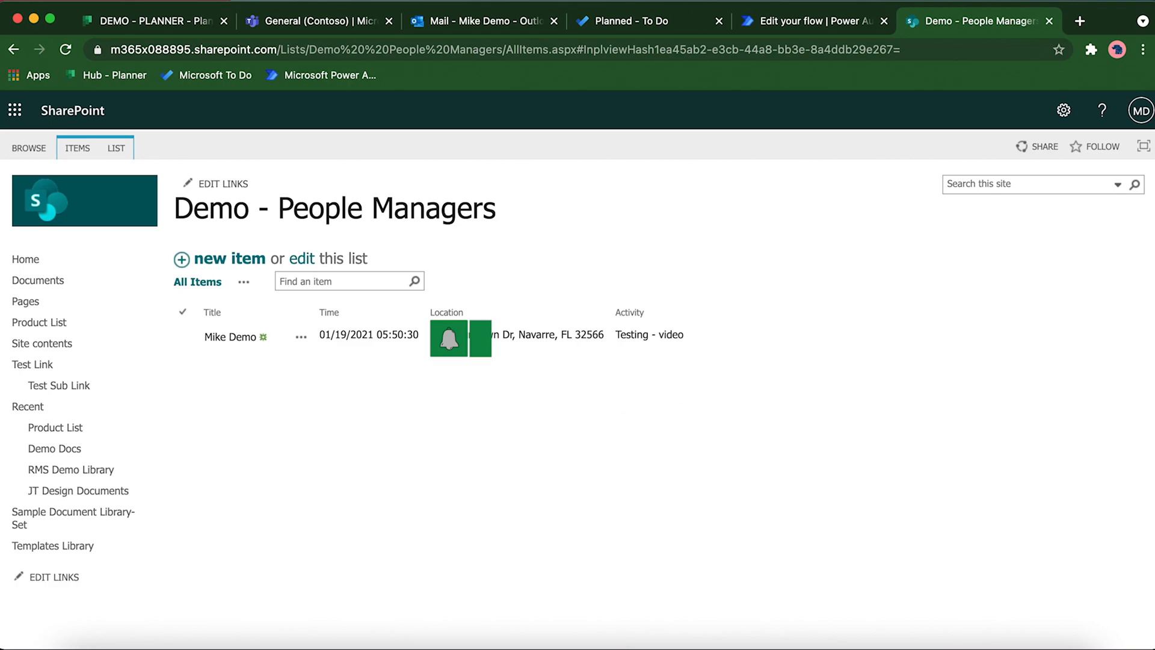
Step: Switch back to the Power Automate tab and go to its Home page
click(813, 22)
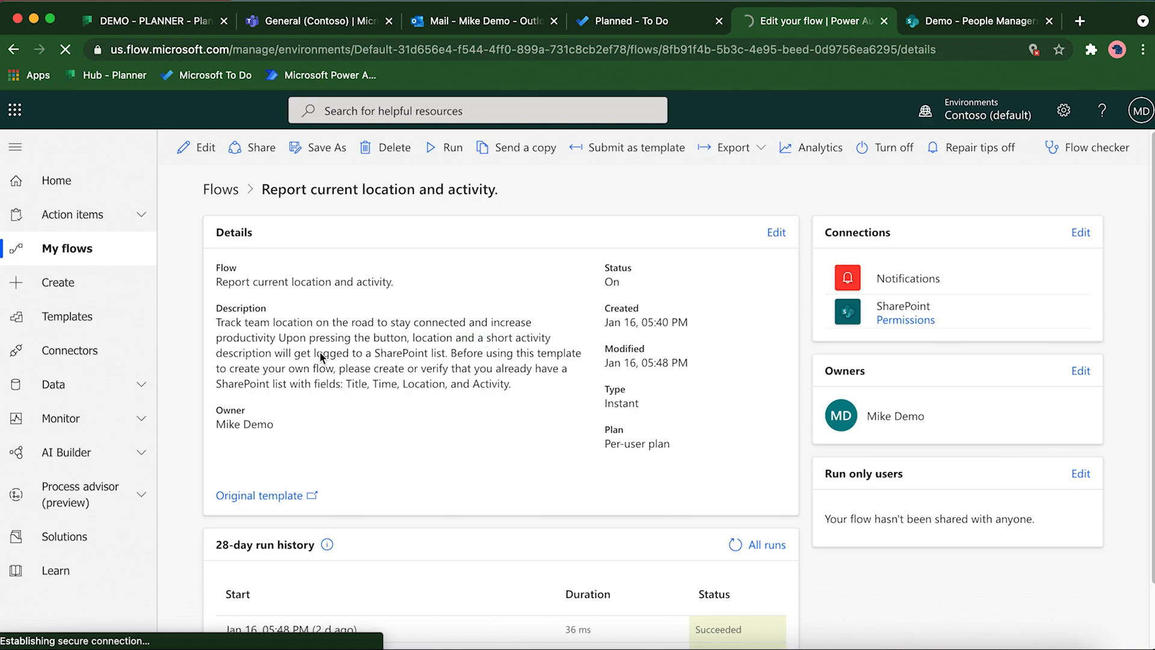
click(56, 181)
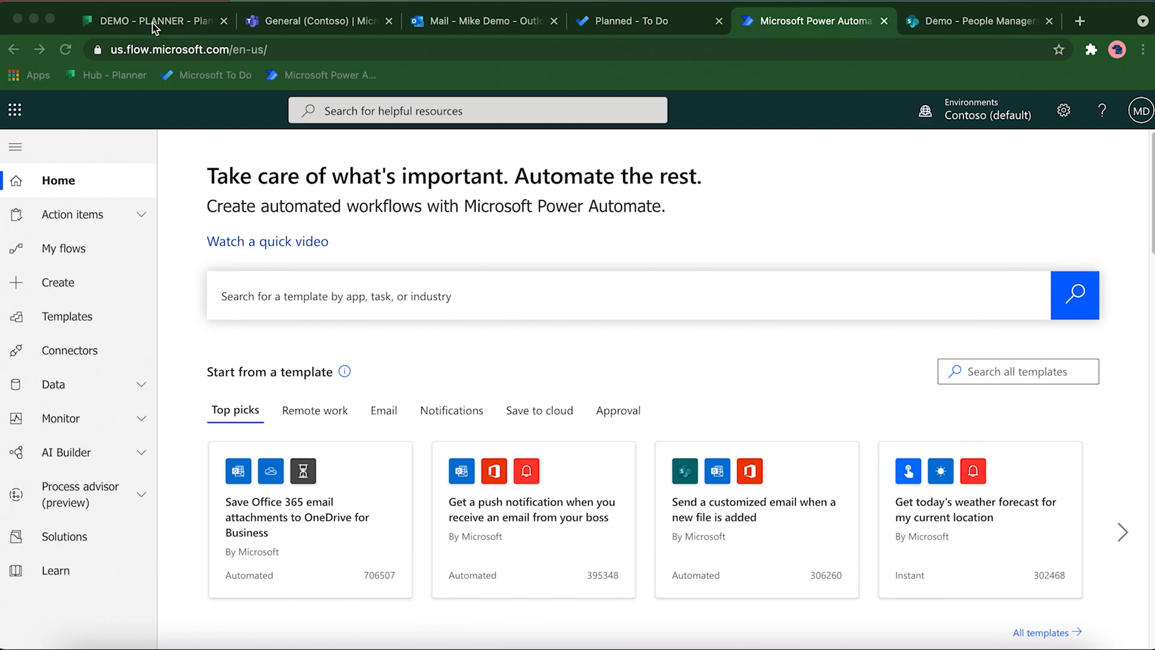
Step: View the DEMO - PLANNER board, then the Planned list in To Do with 'Testing 123'
click(150, 20)
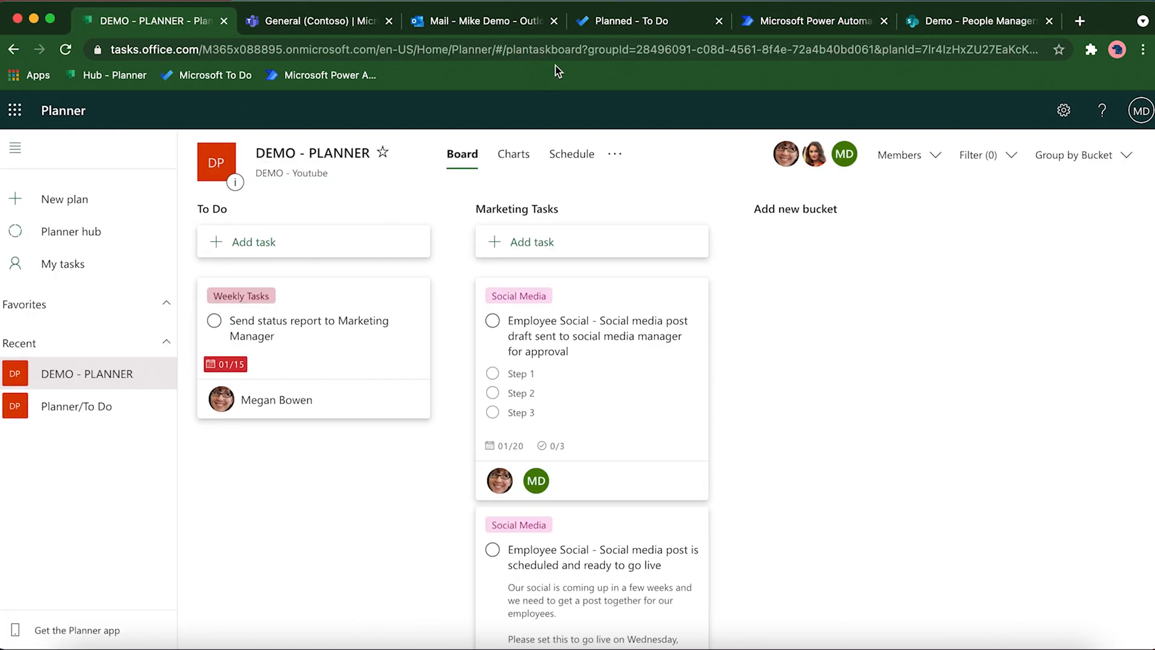
click(637, 21)
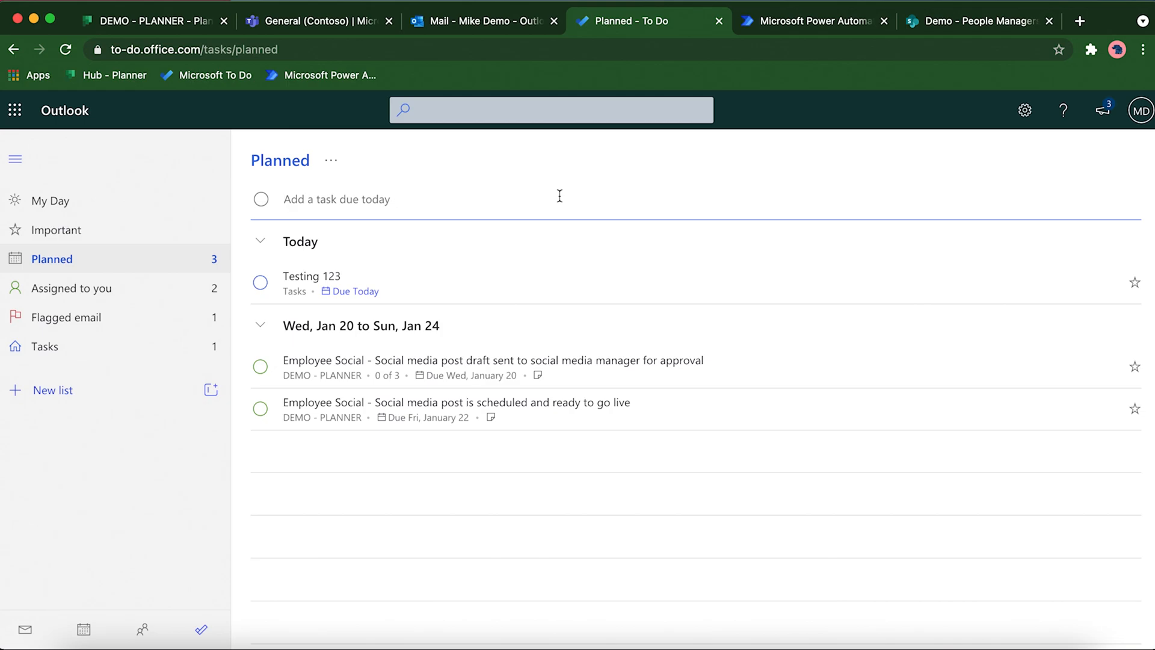
mouse_move(207, 363)
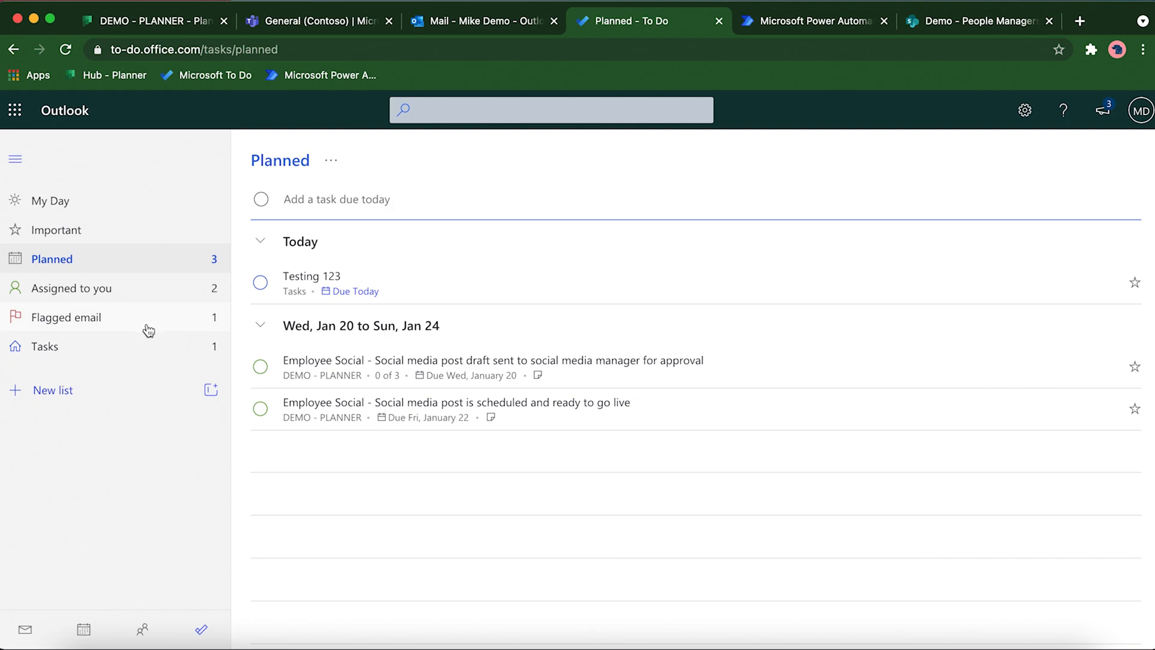
mouse_move(847, 274)
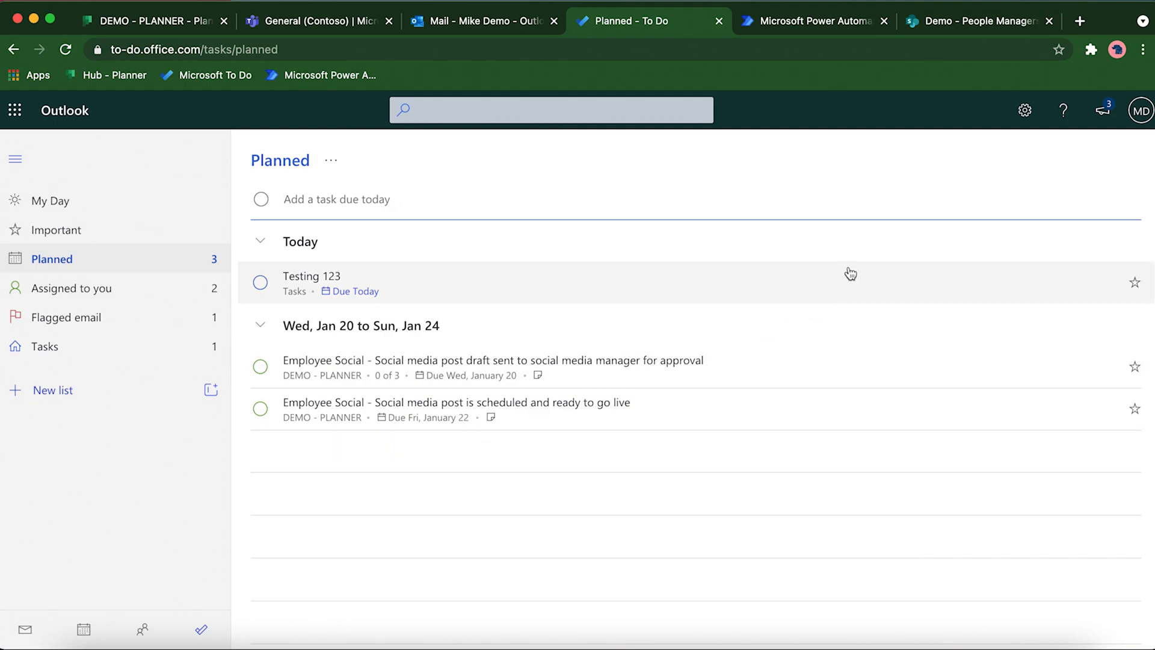
mouse_move(797, 29)
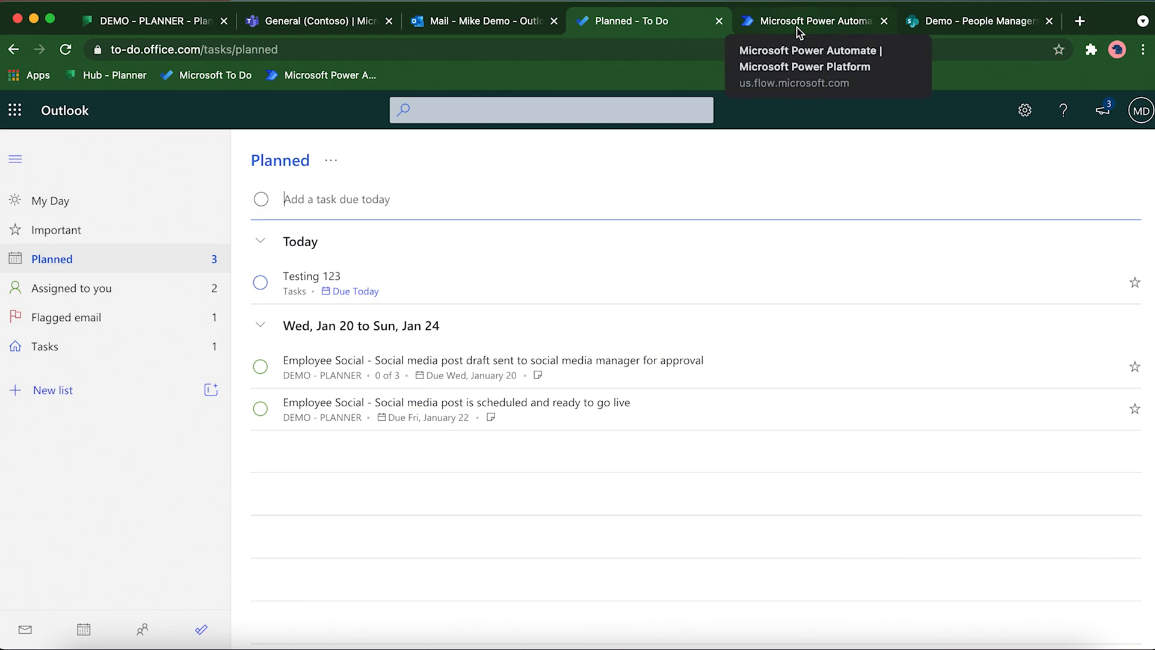
Step: Return to Power Automate and open My flows listing the location-and-activity flow
click(809, 21)
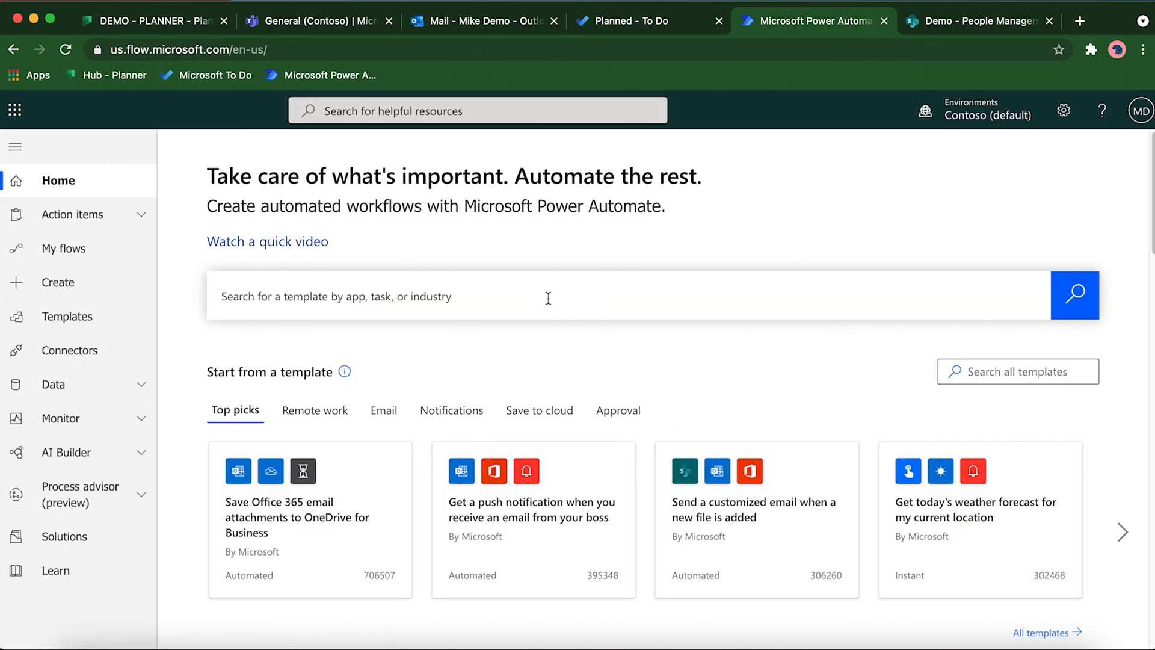
mouse_move(535, 340)
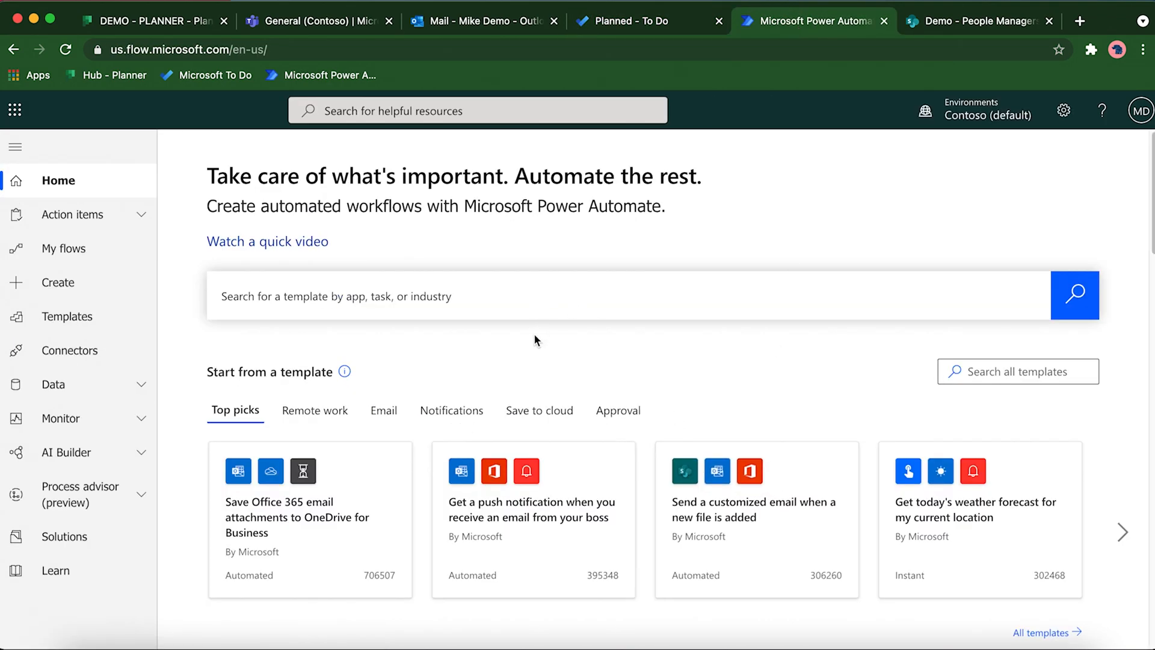
mouse_move(530, 338)
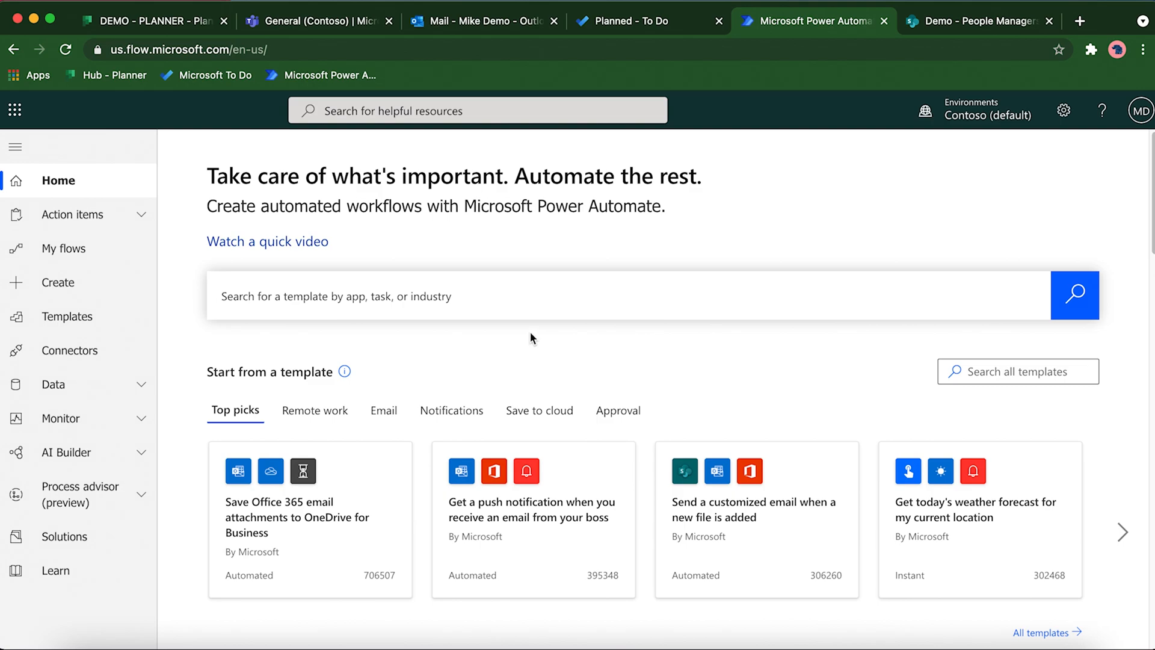
mouse_move(546, 327)
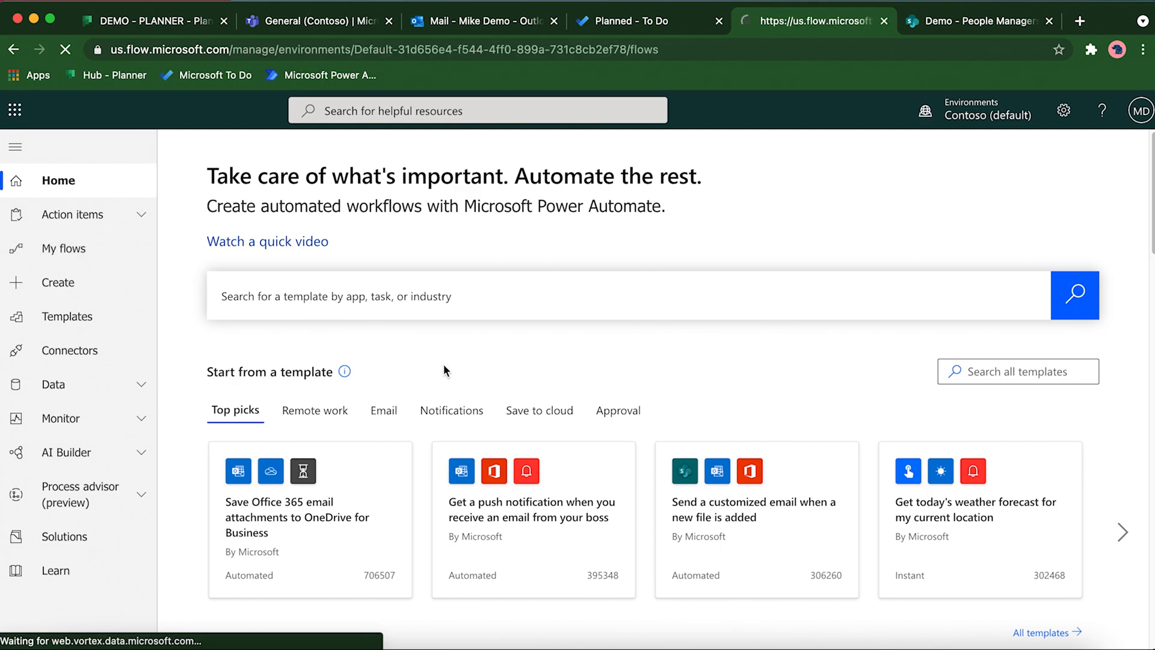
click(63, 248)
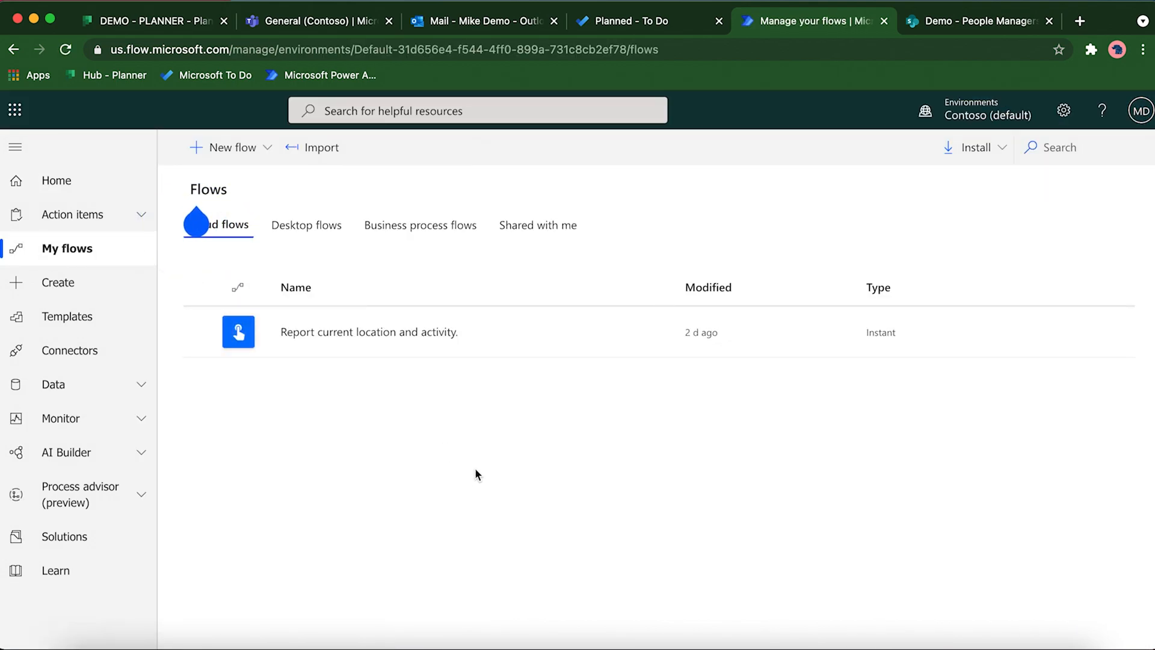
mouse_move(479, 457)
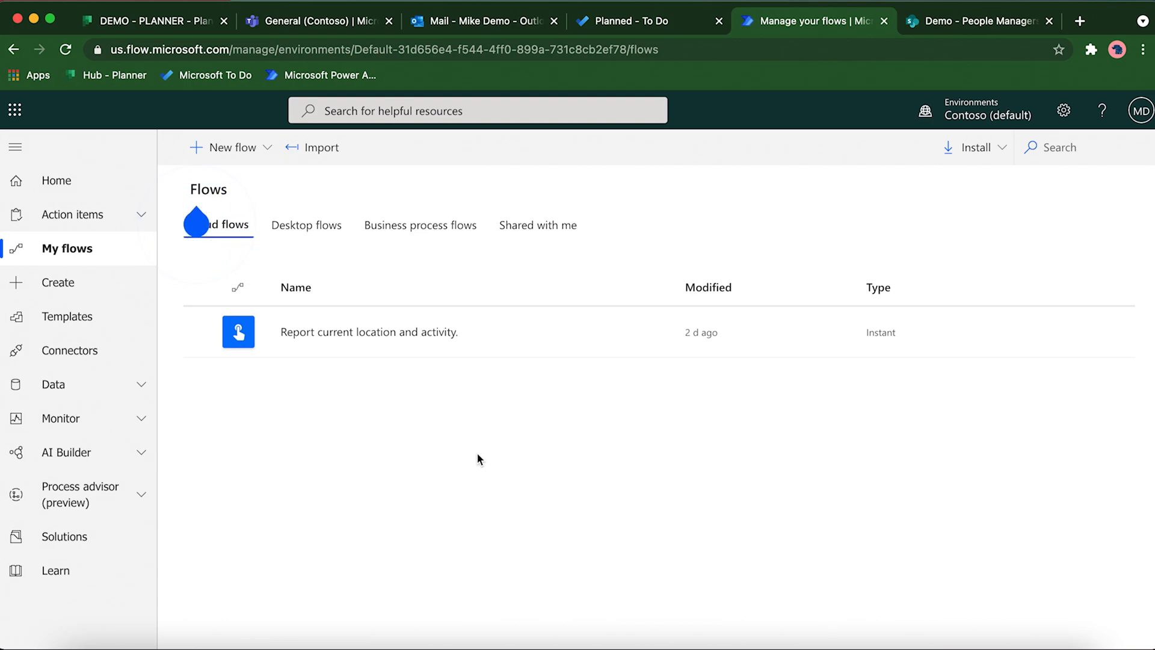